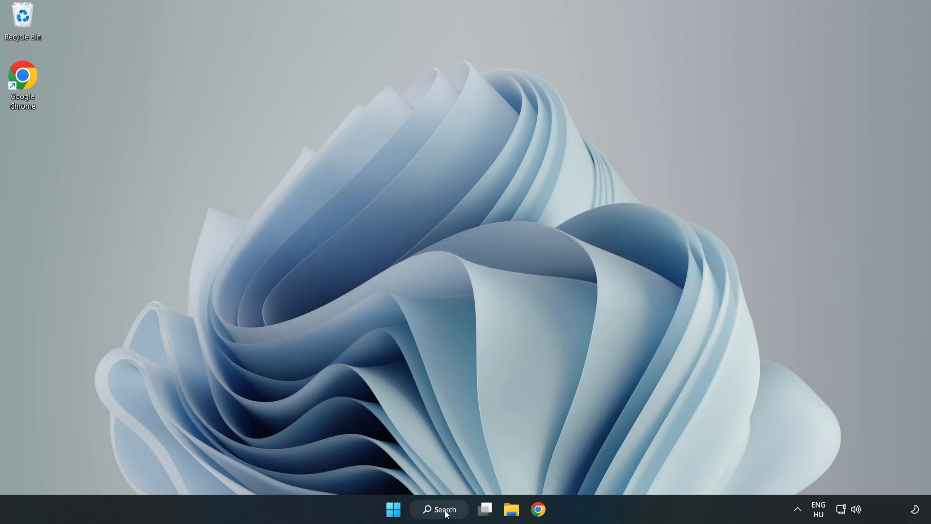
# - Search Windows for 'devic' and launch Device Manager from the results
pyautogui.click(439, 510)
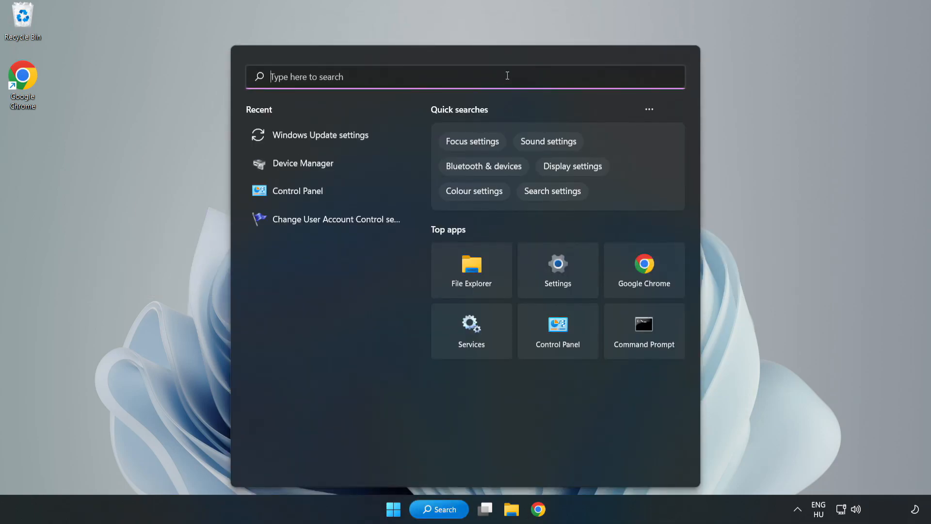
pyautogui.write('devic')
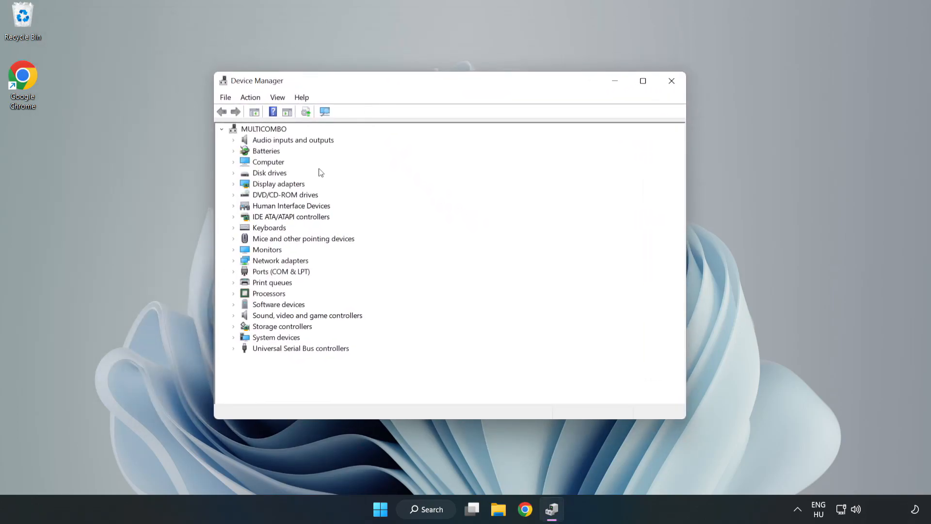
# - Expand Display adapters and bring up the VMware SVGA 3D adapter's context menu
pyautogui.click(277, 184)
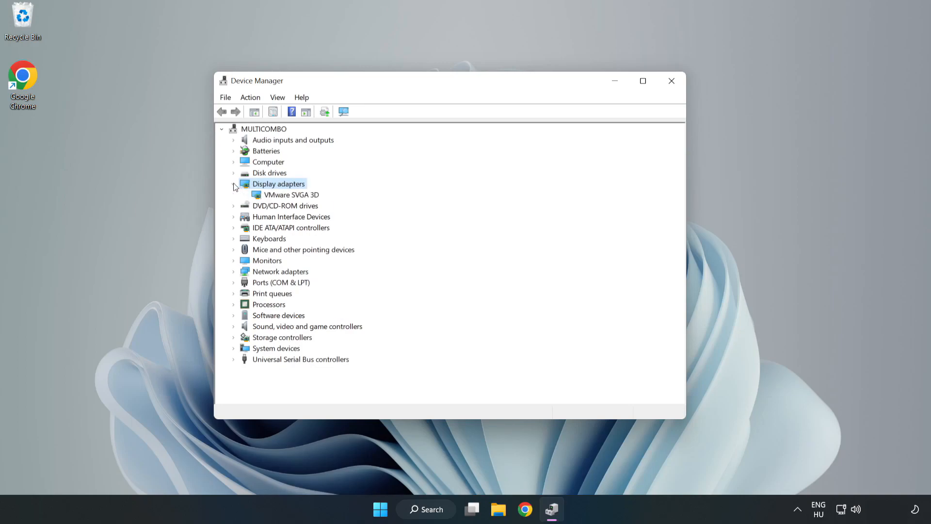
pyautogui.click(291, 194)
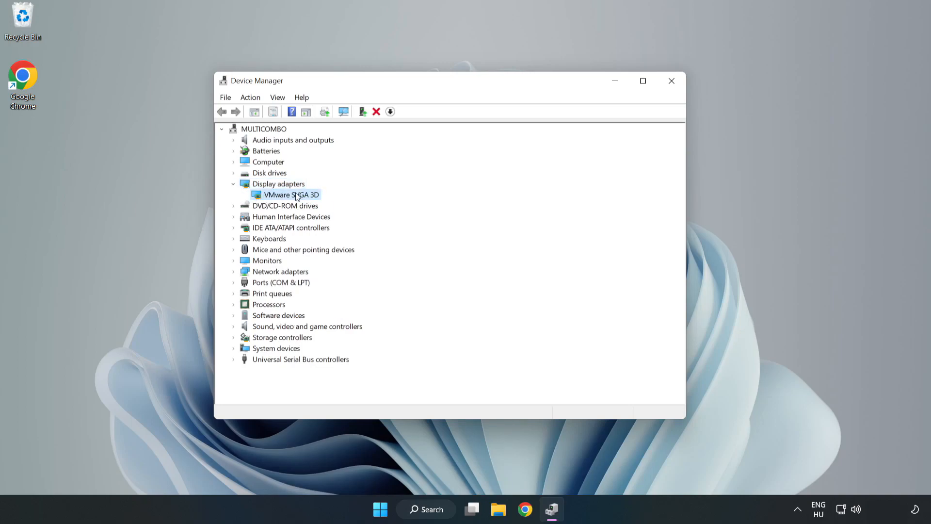
pyautogui.rightClick(288, 194)
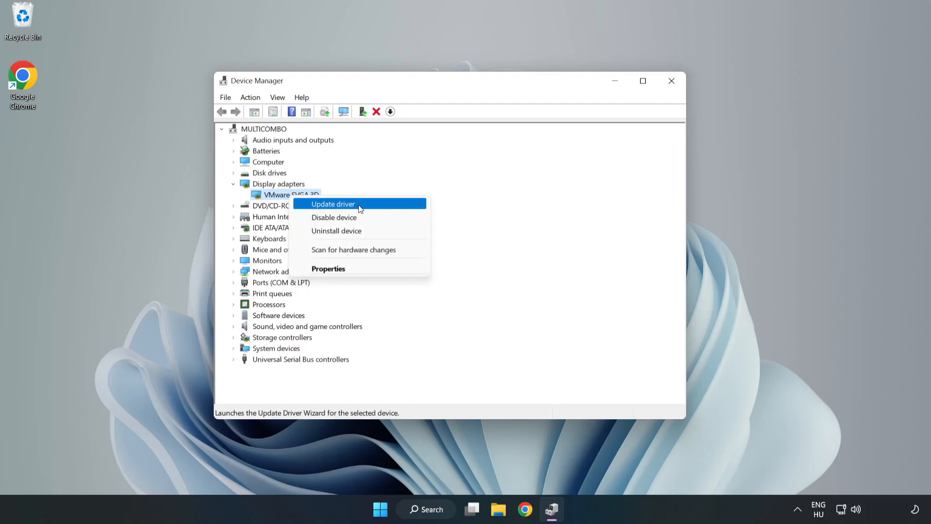
# - Search automatically for a VMware SVGA 3D driver update, then close Device Manager
pyautogui.click(333, 203)
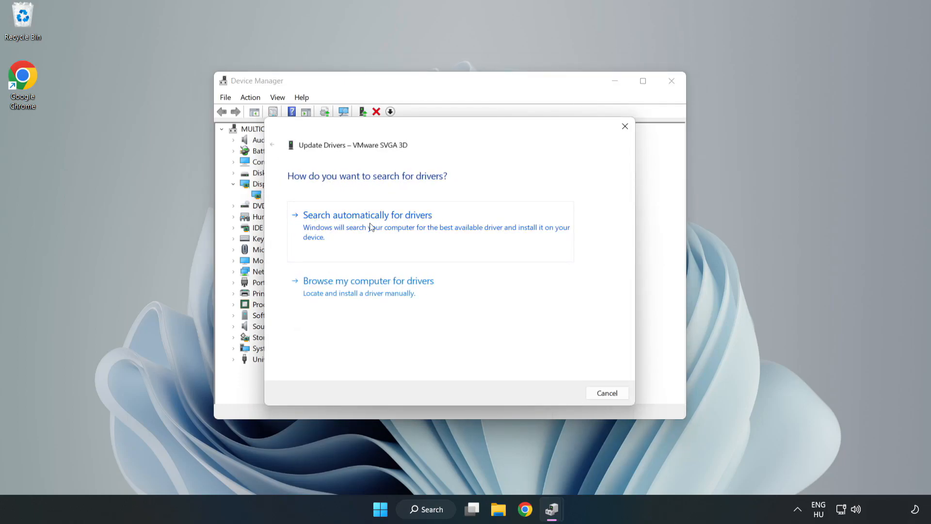
pyautogui.click(367, 215)
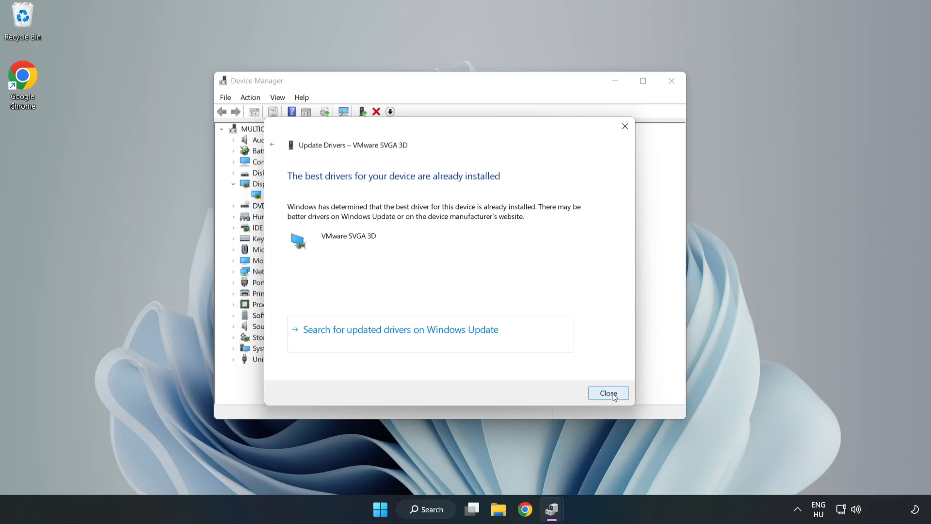
pyautogui.click(608, 392)
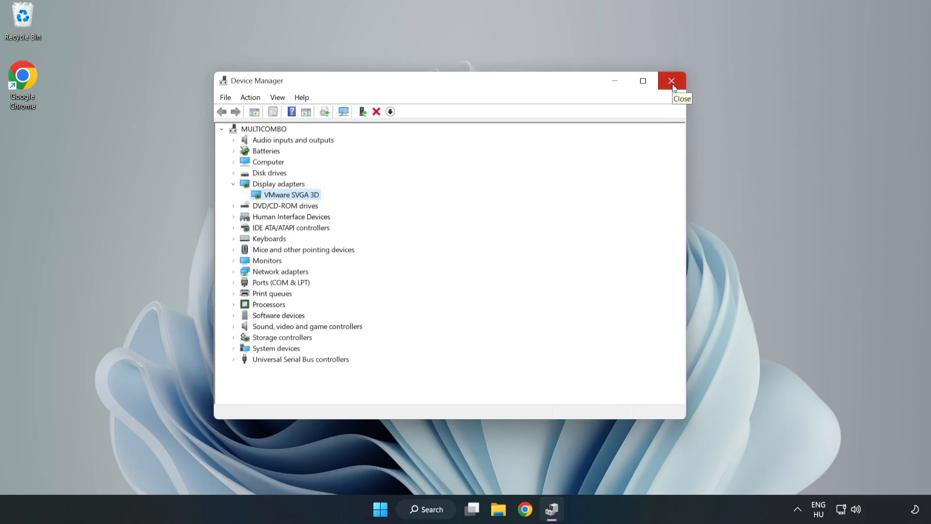
pyautogui.click(672, 80)
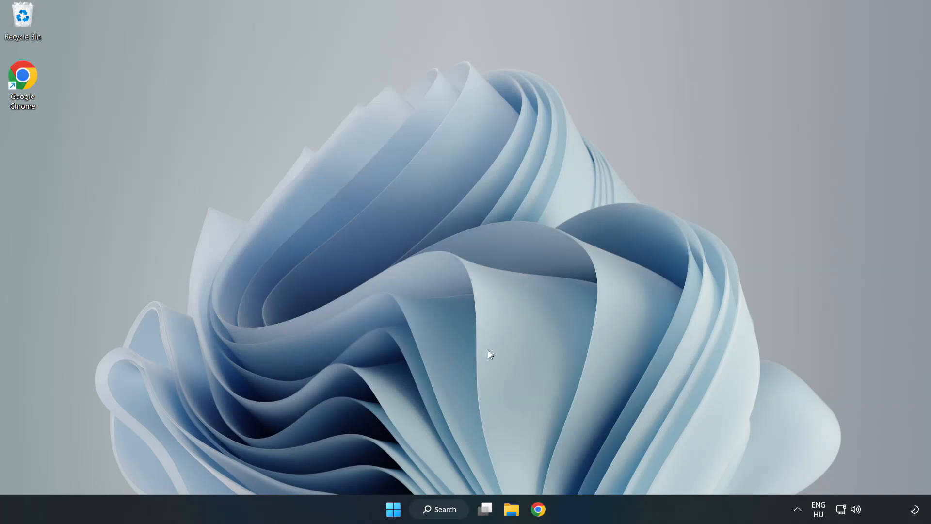
# - Search Windows for 'update' and launch Windows Update settings from Best match
pyautogui.click(438, 509)
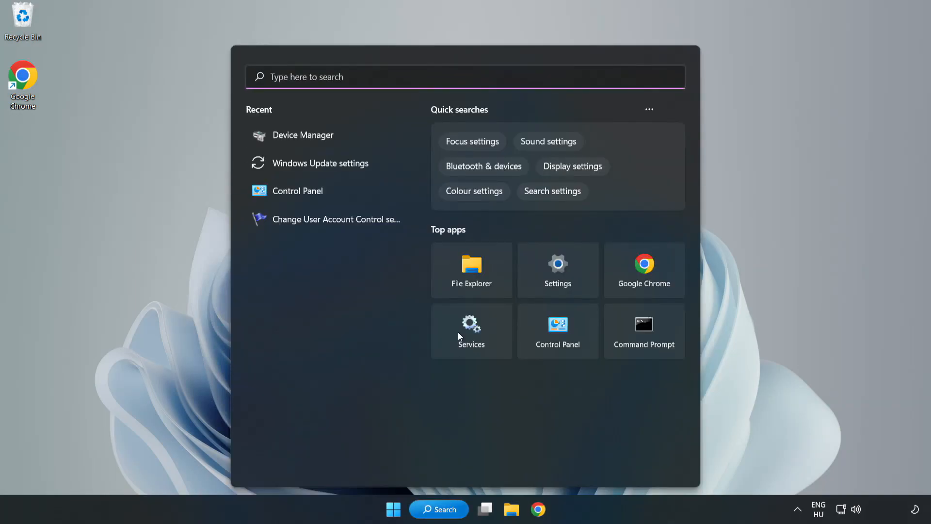
pyautogui.moveTo(482, 78)
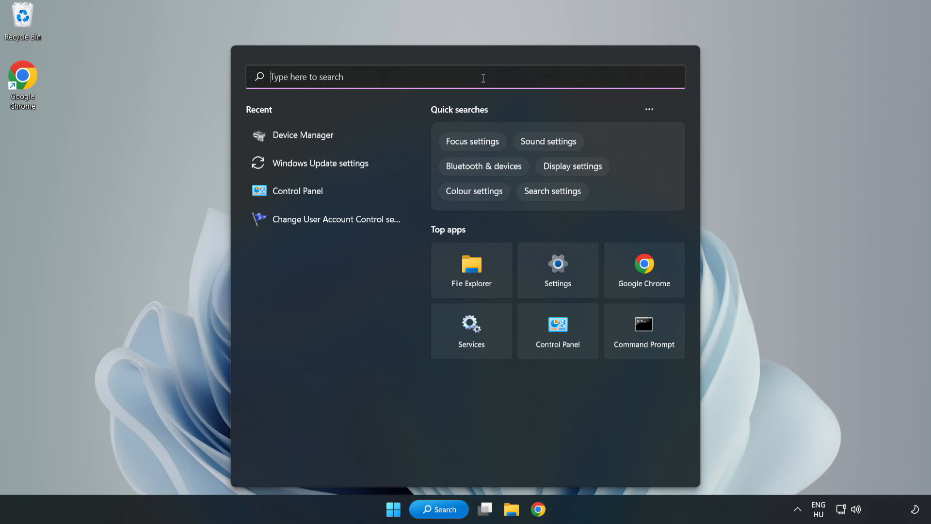
pyautogui.write('updates')
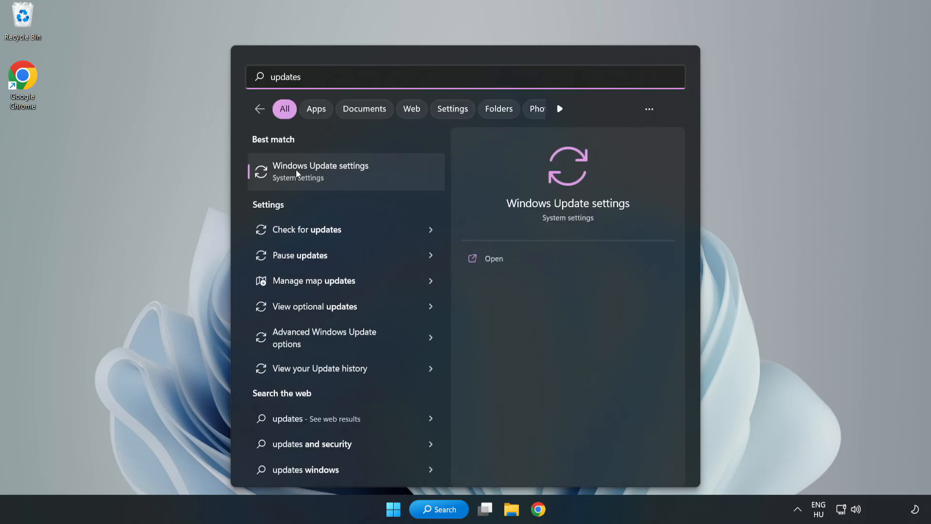
pyautogui.click(320, 166)
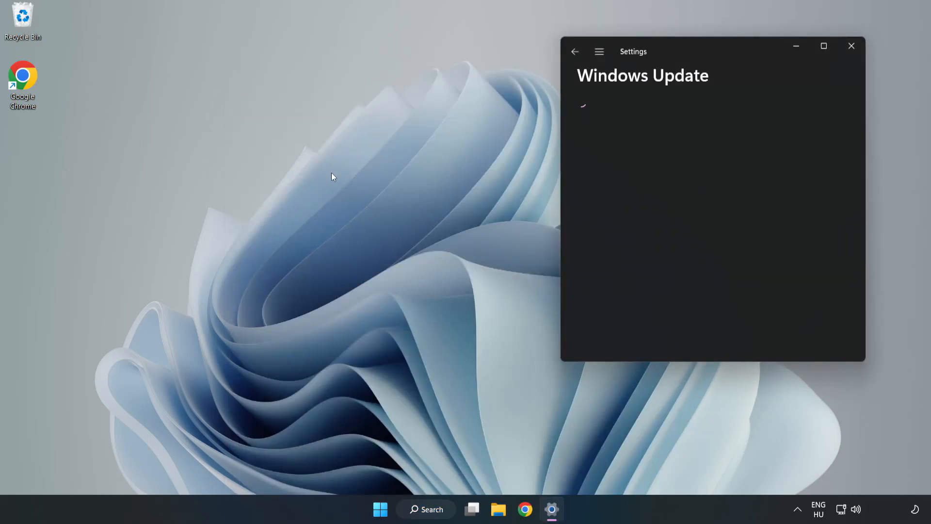
# - Maximize Settings, check for updates and download the Defender security intelligence update
pyautogui.click(824, 45)
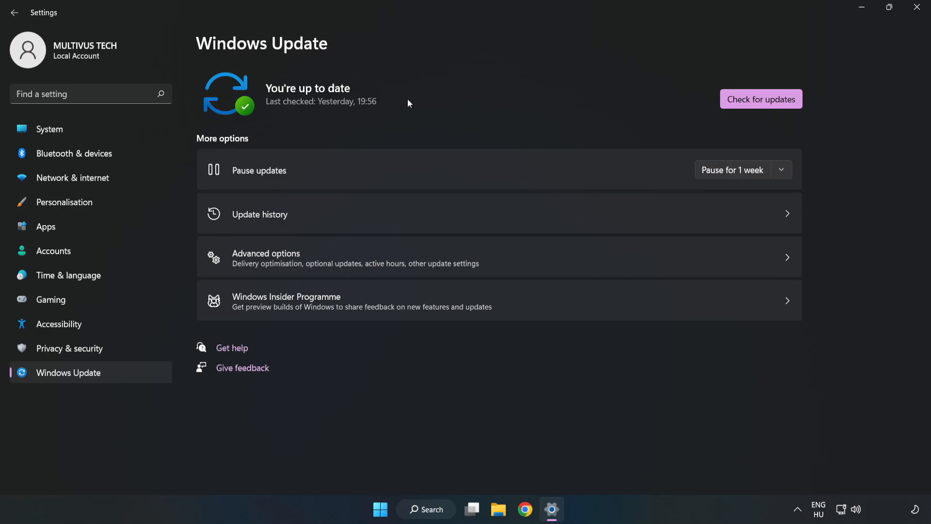
pyautogui.click(760, 99)
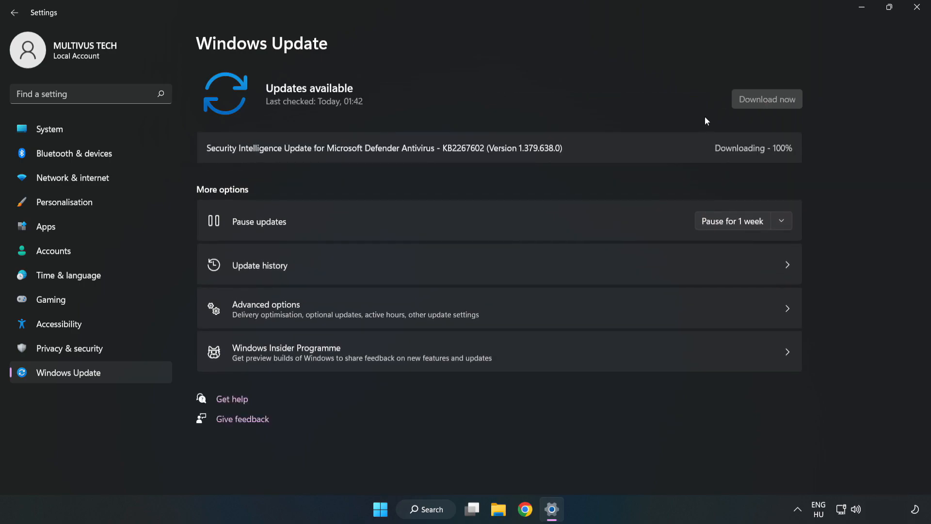
pyautogui.click(766, 99)
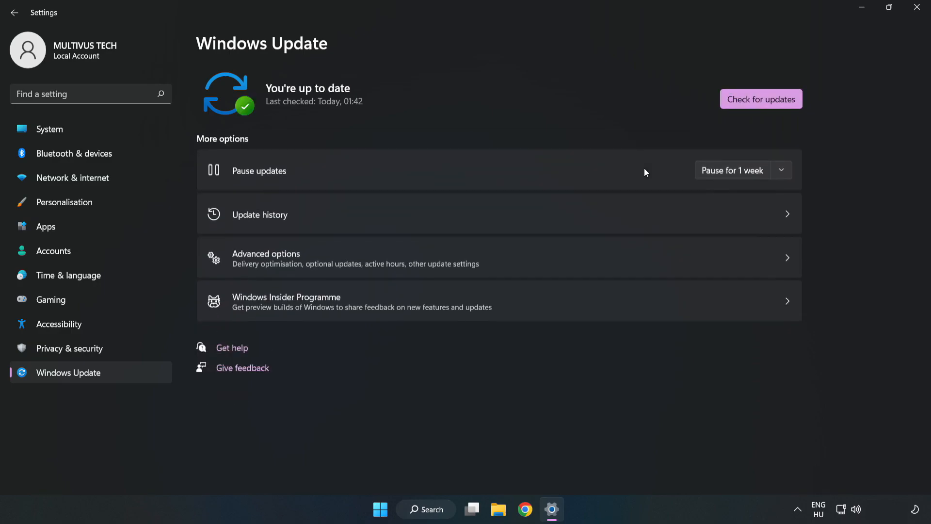
pyautogui.moveTo(428, 134)
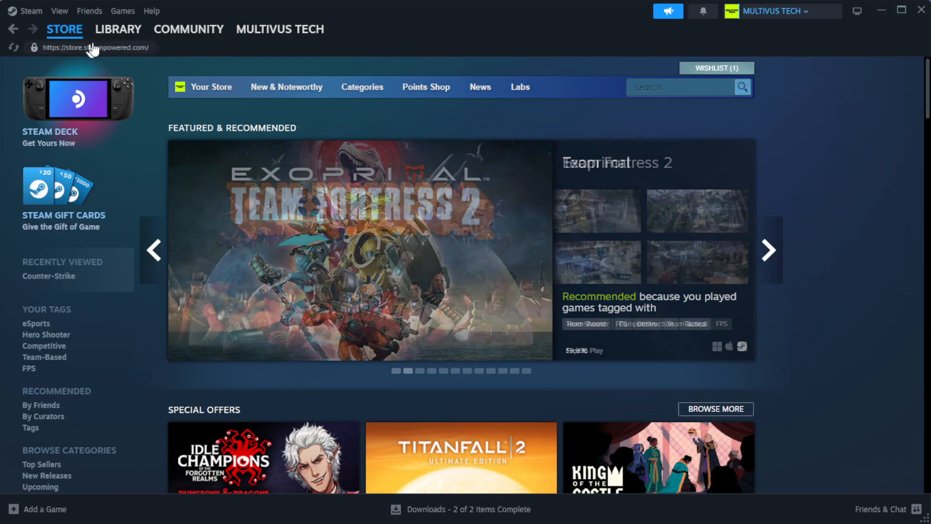
# - Go to Steam's Library Home and bring up the favorited broken game's context menu
pyautogui.click(117, 29)
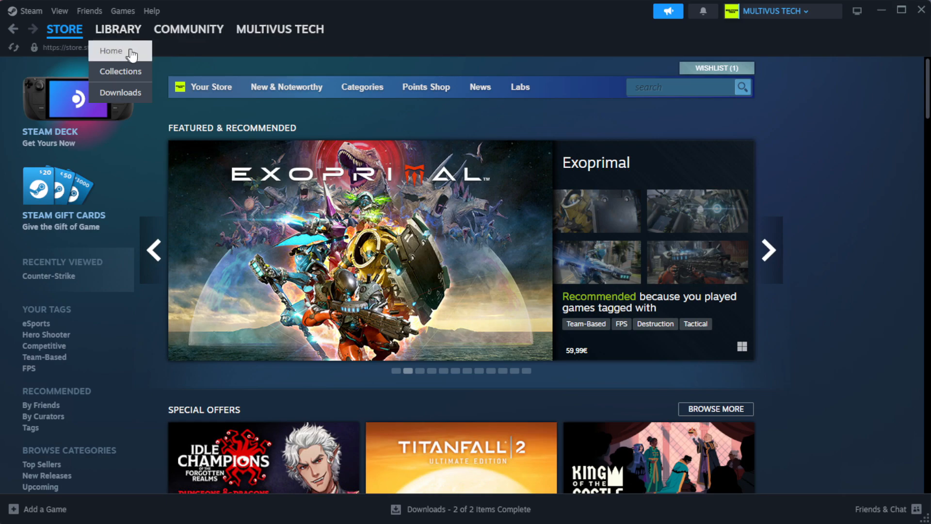
pyautogui.click(117, 29)
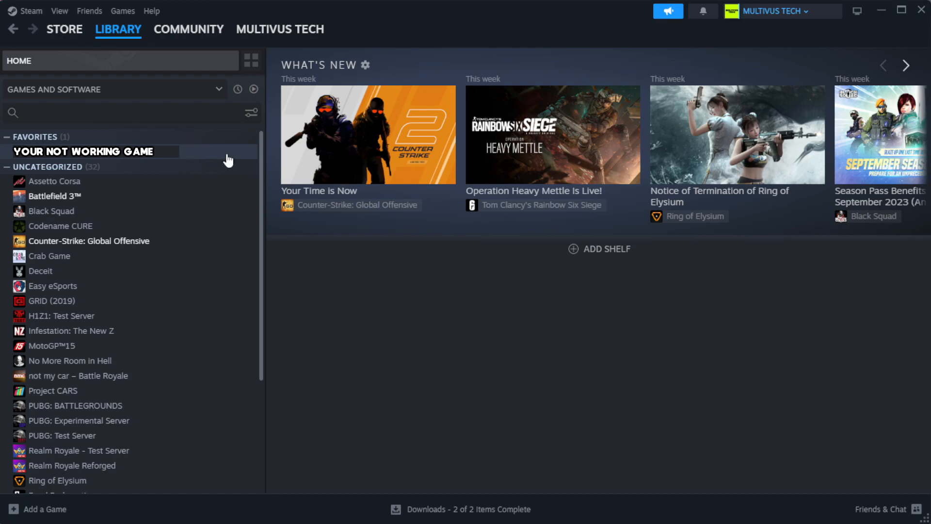
pyautogui.rightClick(83, 151)
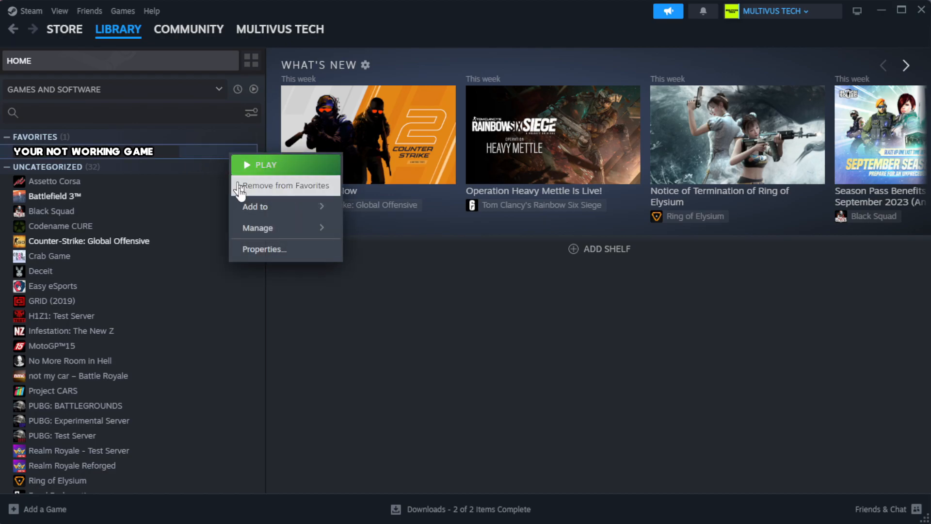
# - Verify integrity of the game's files from Properties > Installed Files, validating all 1039 files
pyautogui.click(264, 249)
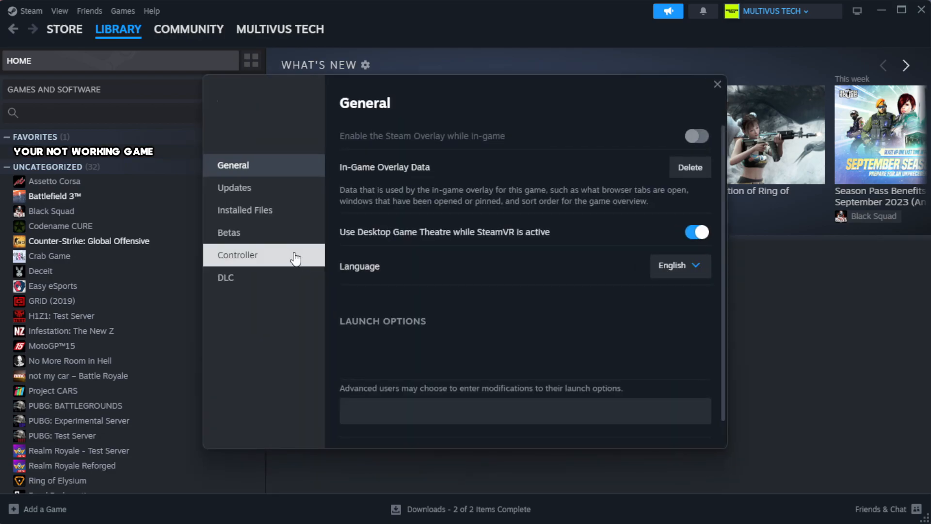
pyautogui.moveTo(258, 209)
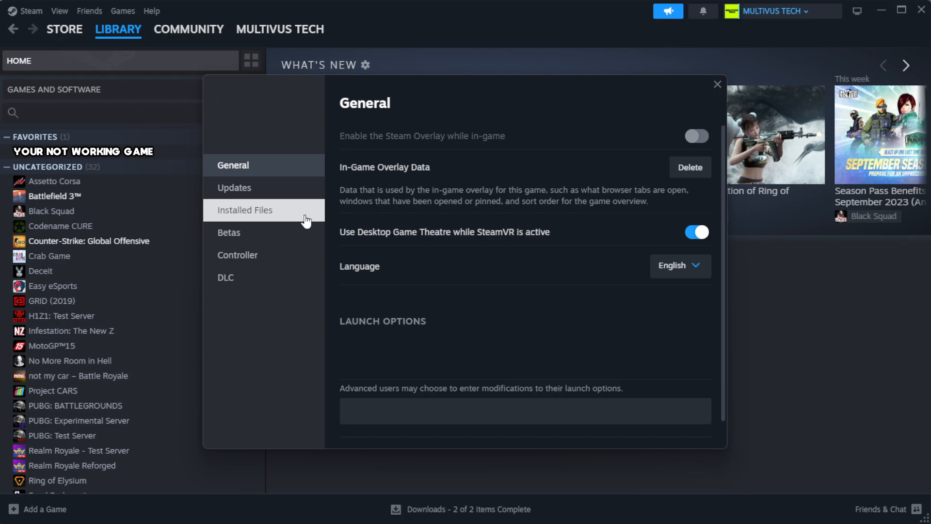
pyautogui.click(245, 210)
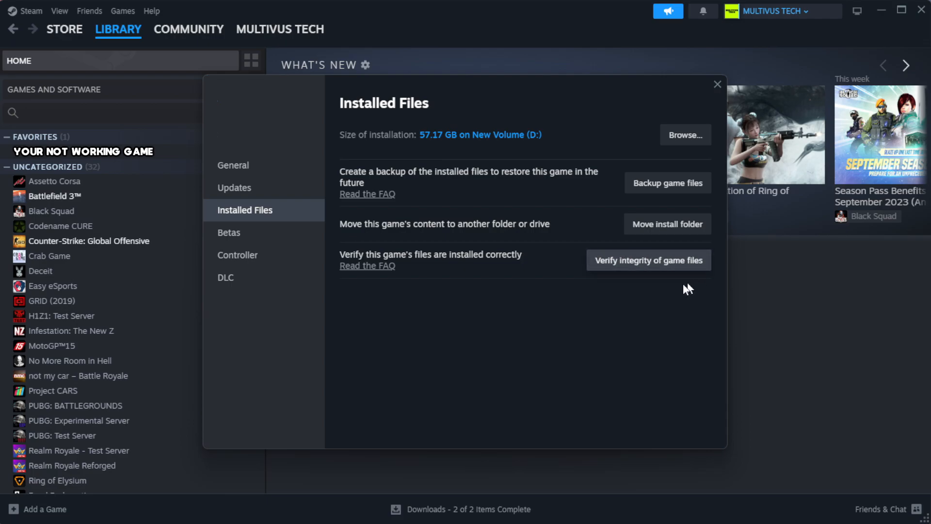
pyautogui.moveTo(653, 270)
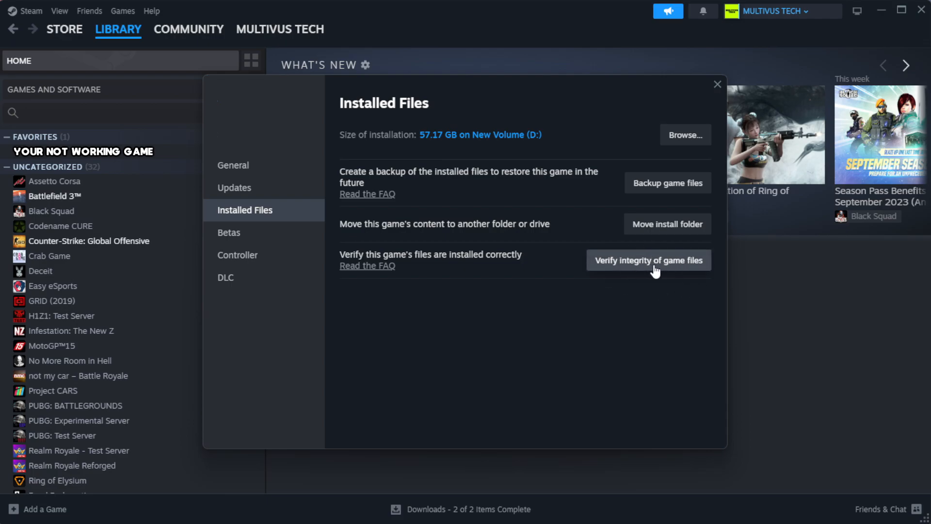
pyautogui.click(647, 259)
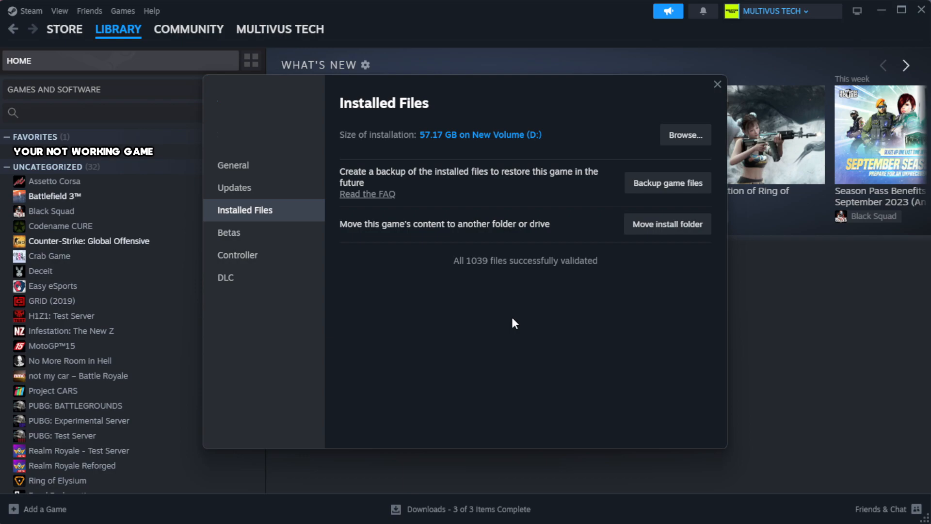
pyautogui.moveTo(529, 288)
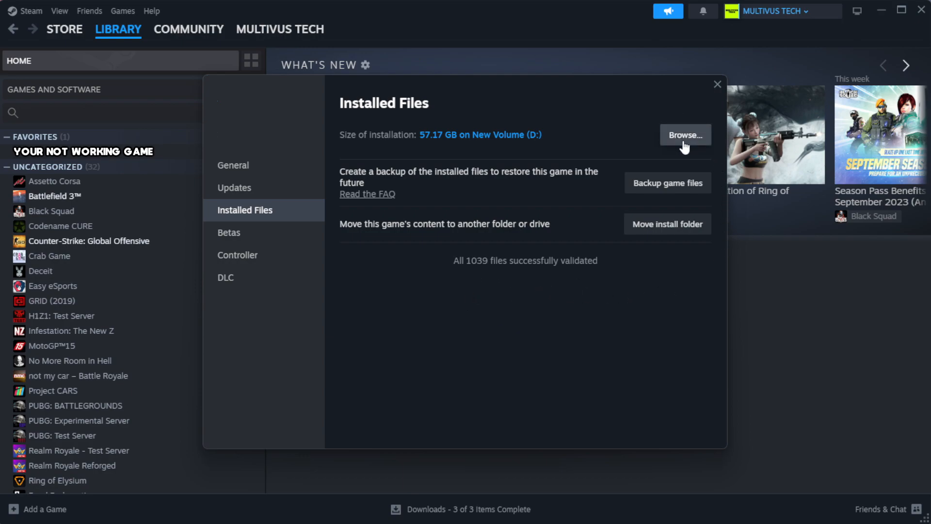
# - Browse to the game's install folder and bring up the YOUR NOT WORKING GAME shortcut's menu
pyautogui.click(684, 134)
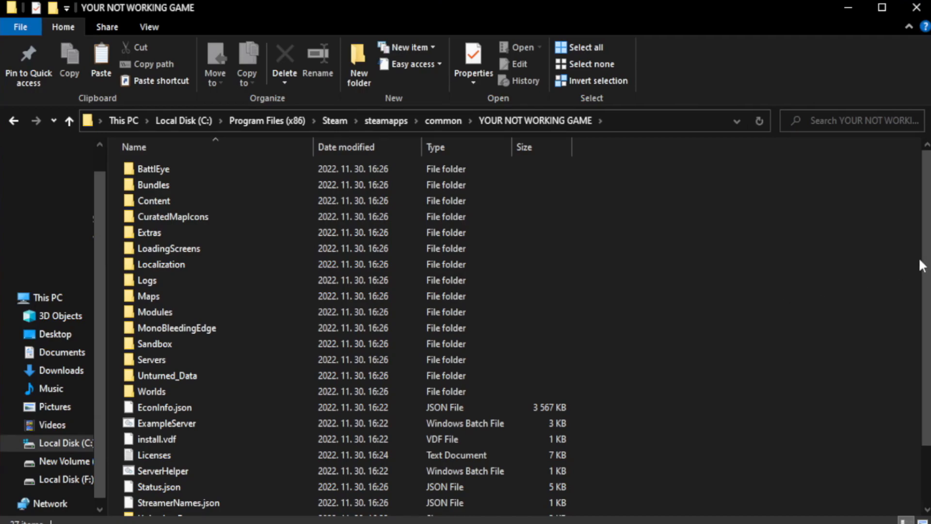
pyautogui.scroll(-3)
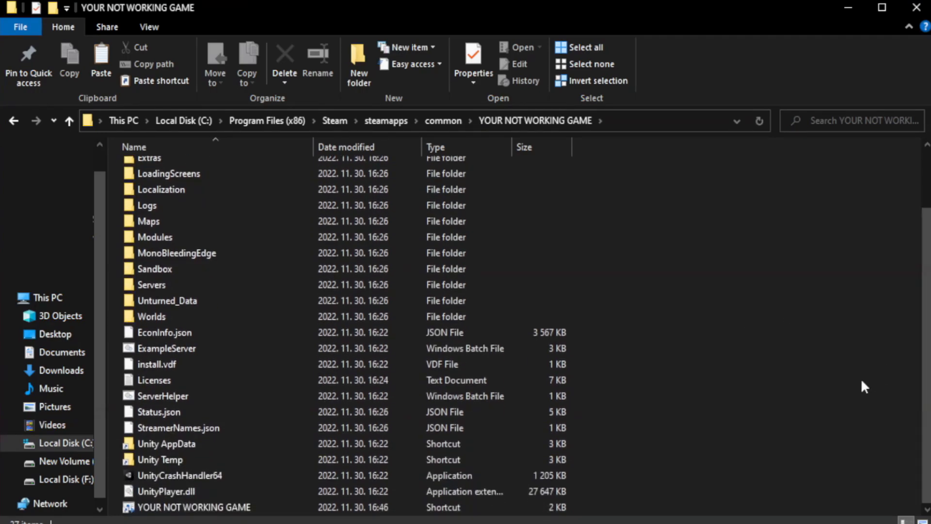
pyautogui.click(193, 506)
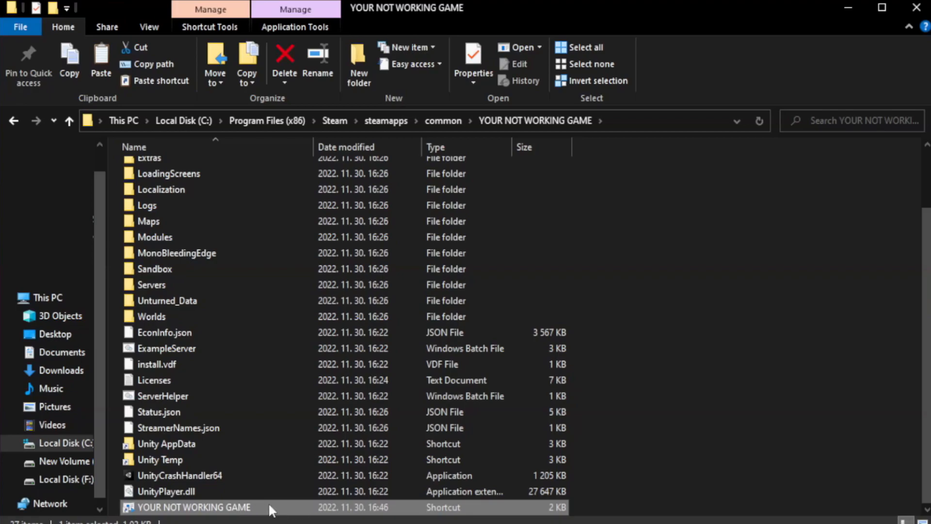
pyautogui.rightClick(192, 506)
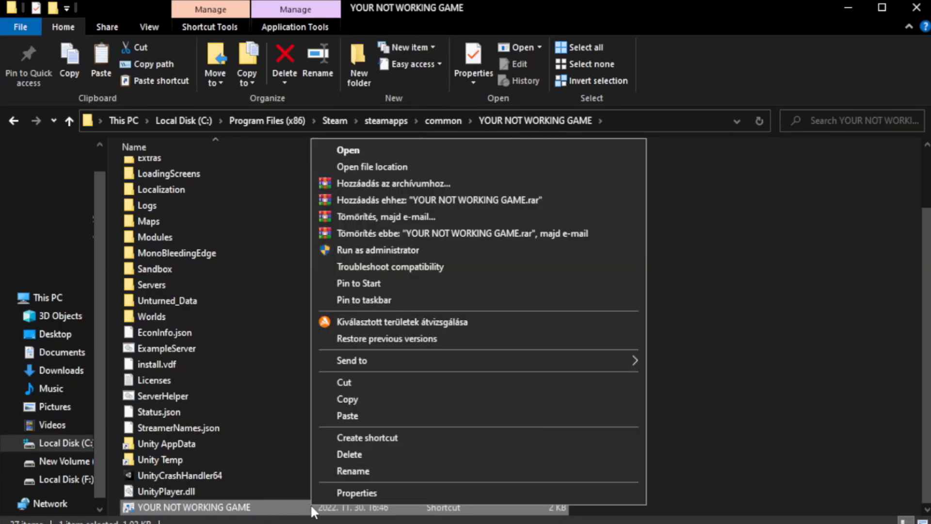
pyautogui.moveTo(475, 497)
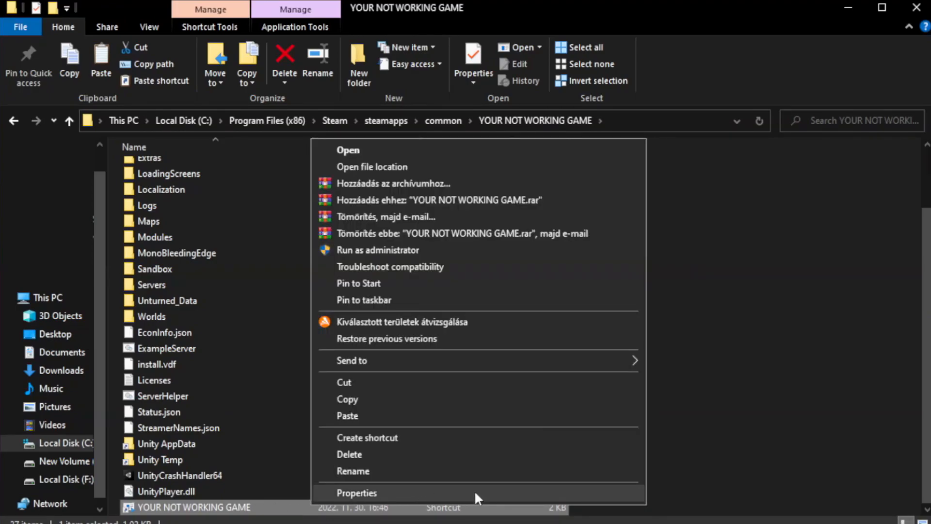
# - Set the shortcut to Windows 8 compatibility, fullscreen optimizations off, run as administrator
pyautogui.click(356, 492)
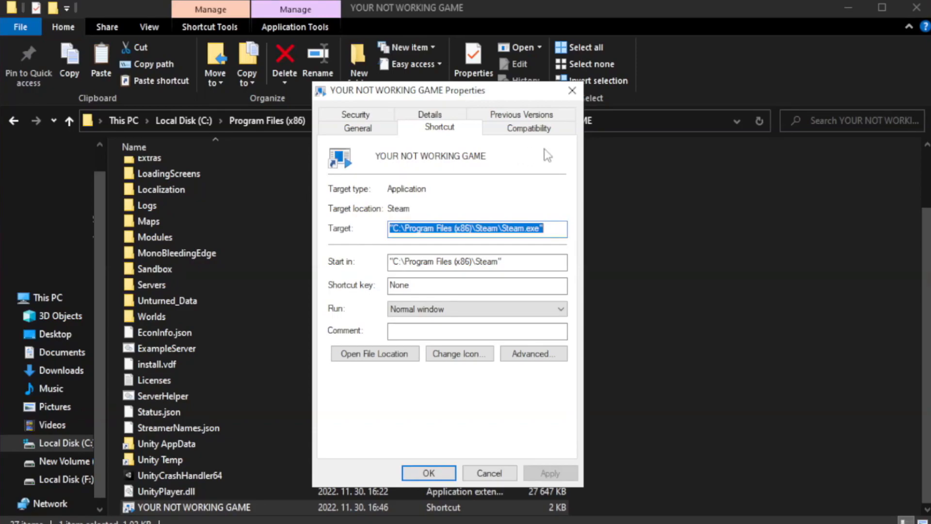
pyautogui.moveTo(527, 128)
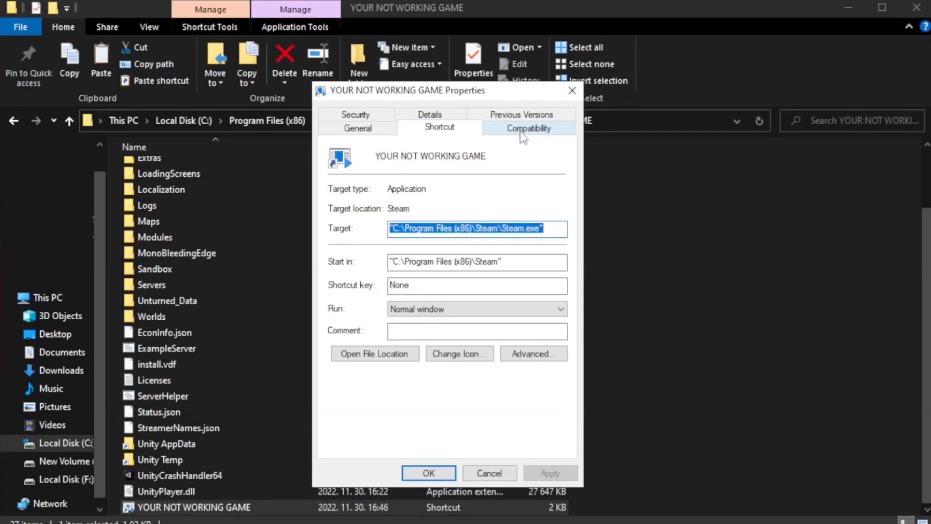
pyautogui.click(528, 127)
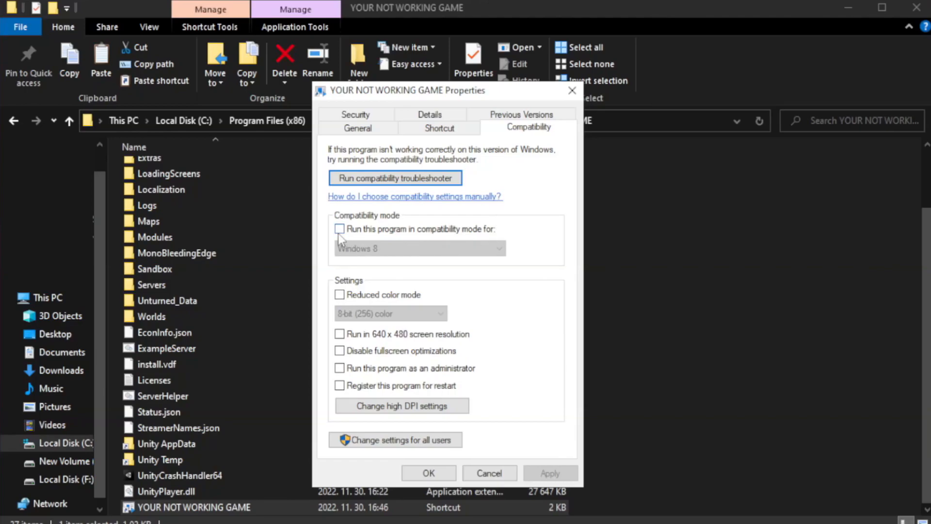
pyautogui.moveTo(370, 235)
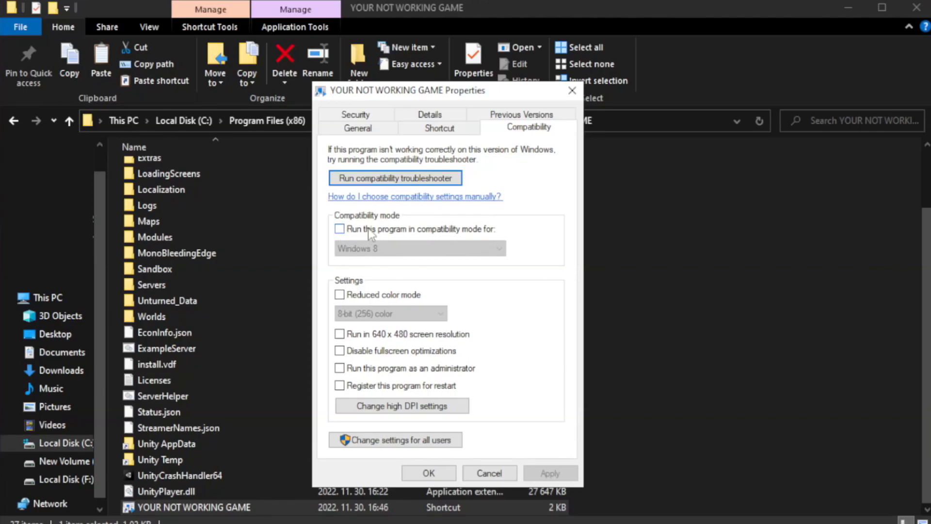
pyautogui.click(418, 248)
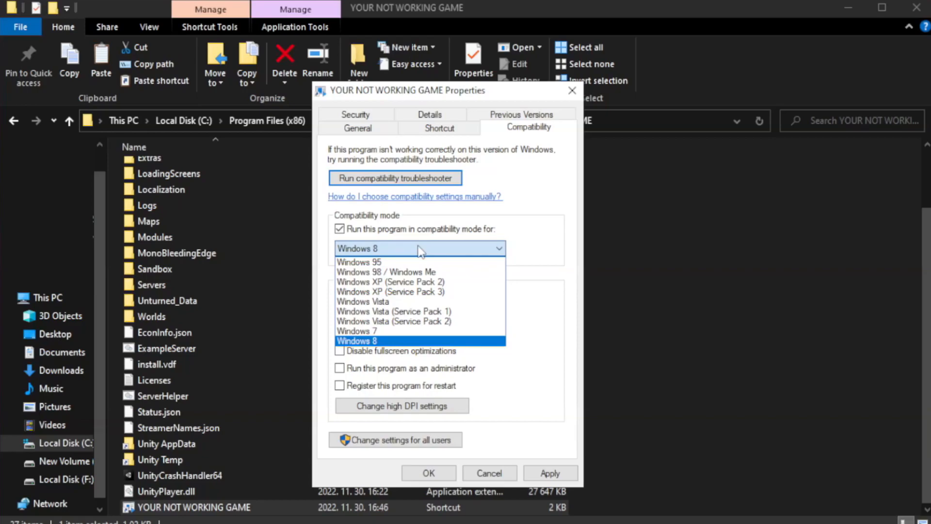
pyautogui.moveTo(392, 343)
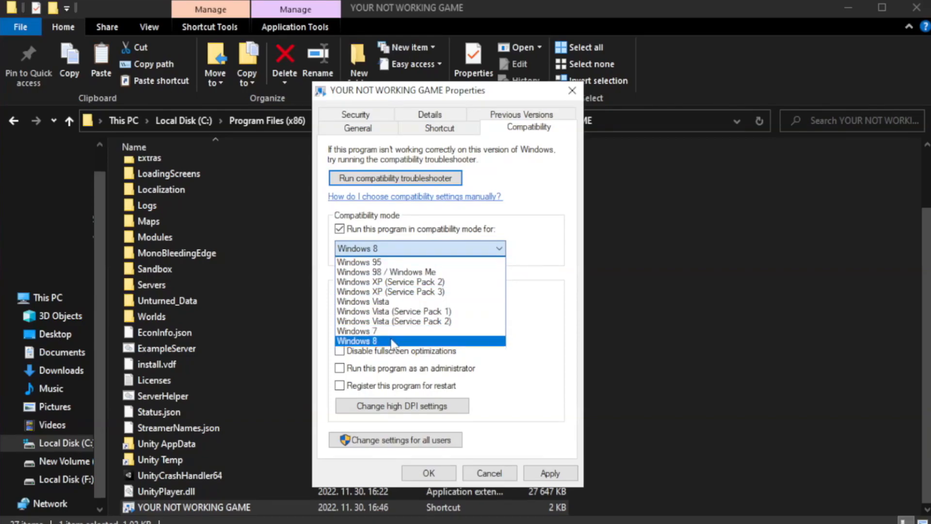
pyautogui.click(356, 340)
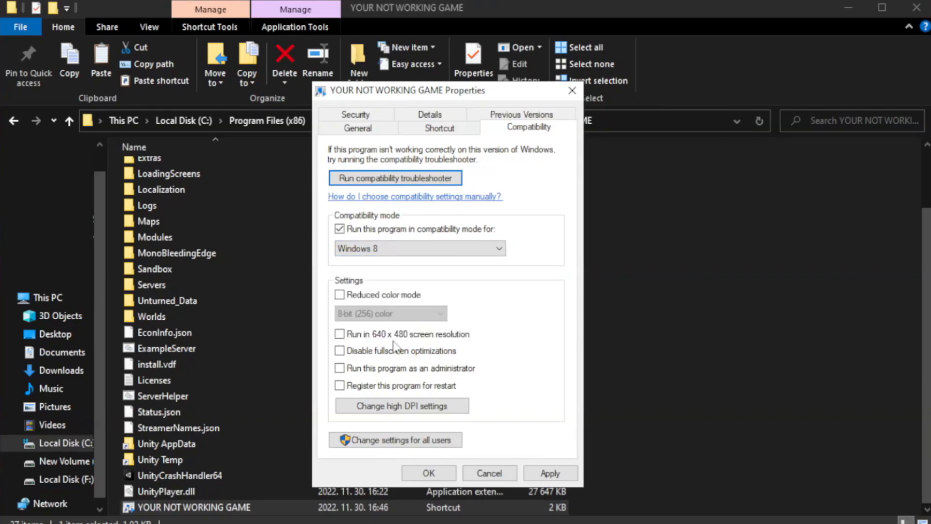
pyautogui.moveTo(357, 362)
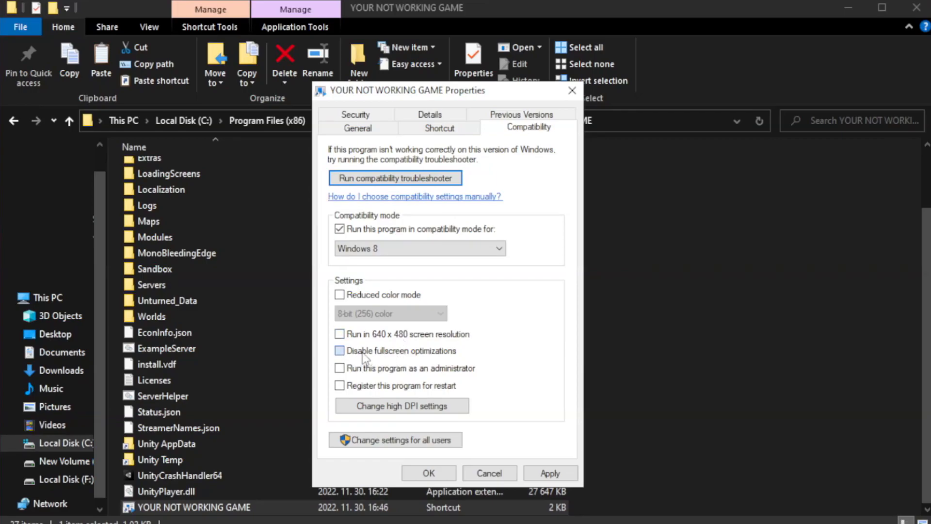
pyautogui.click(339, 350)
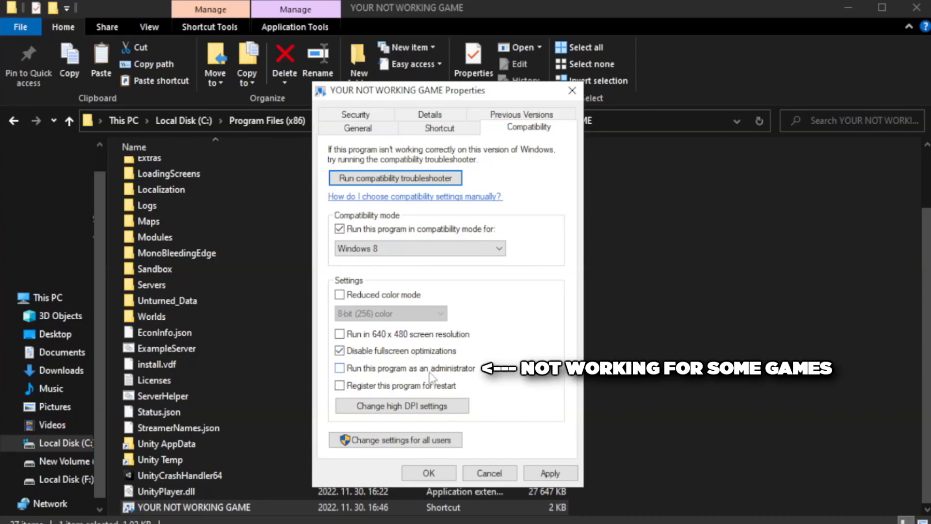
pyautogui.moveTo(365, 378)
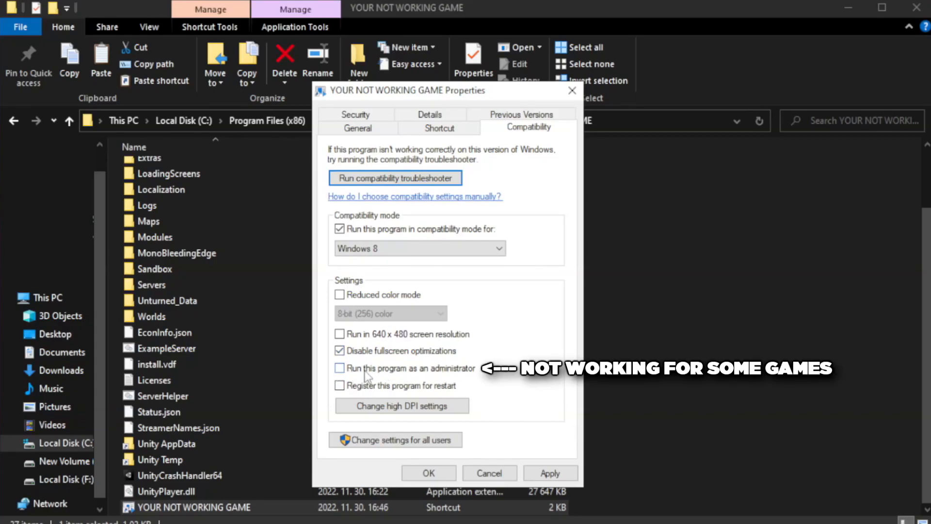
pyautogui.click(339, 368)
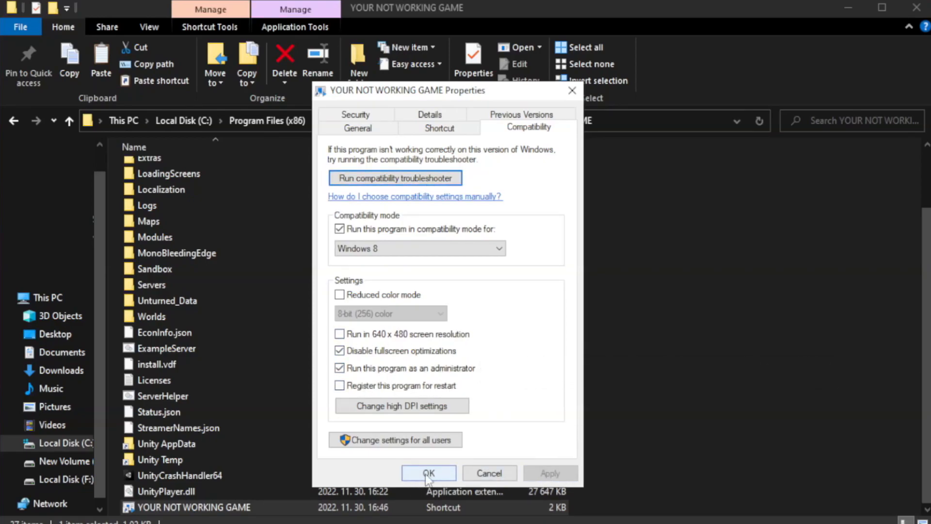
pyautogui.click(428, 473)
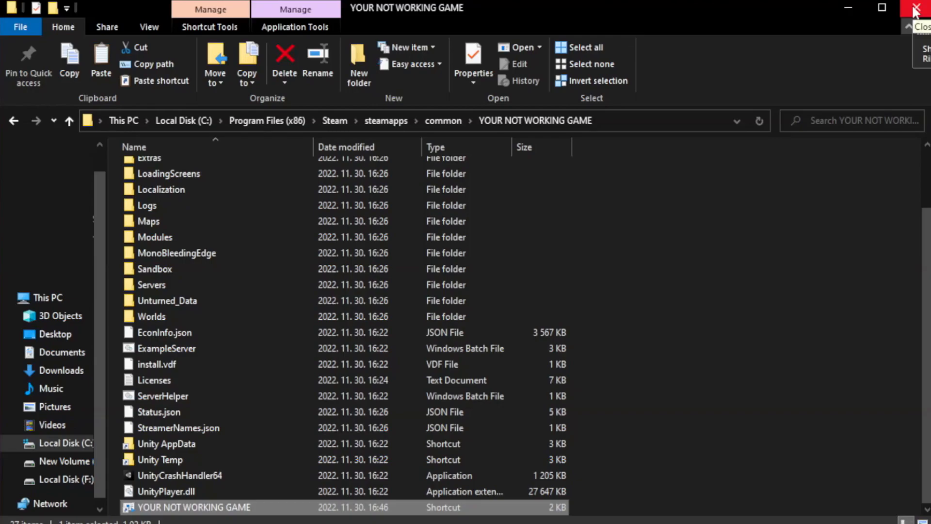
# - Close the game folder's File Explorer window to return to the desktop
pyautogui.click(917, 9)
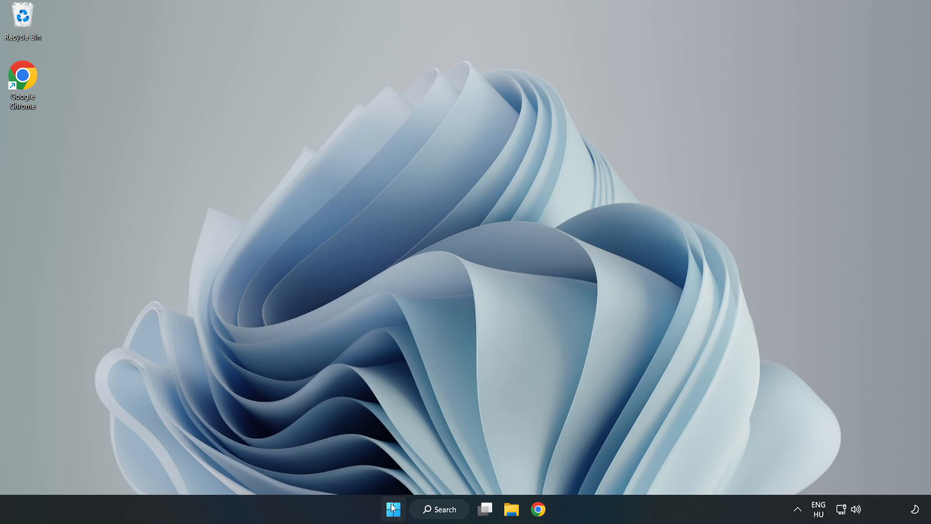
# - Launch Task Manager from the taskbar menu and show its Startup apps list
pyautogui.rightClick(392, 509)
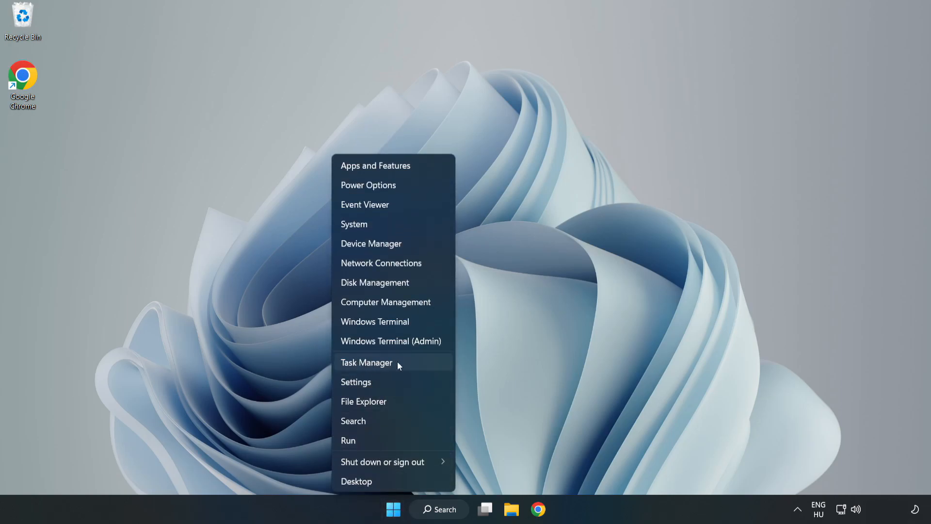
pyautogui.click(367, 362)
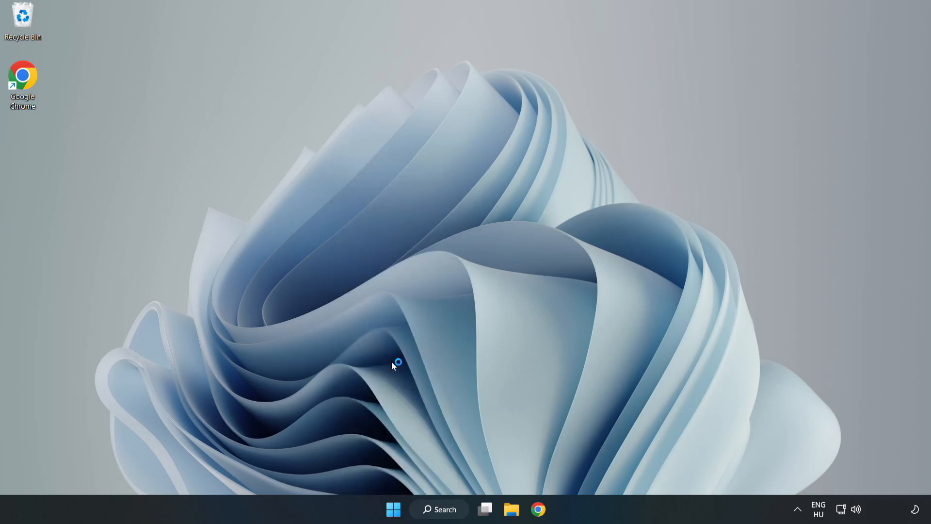
pyautogui.click(544, 508)
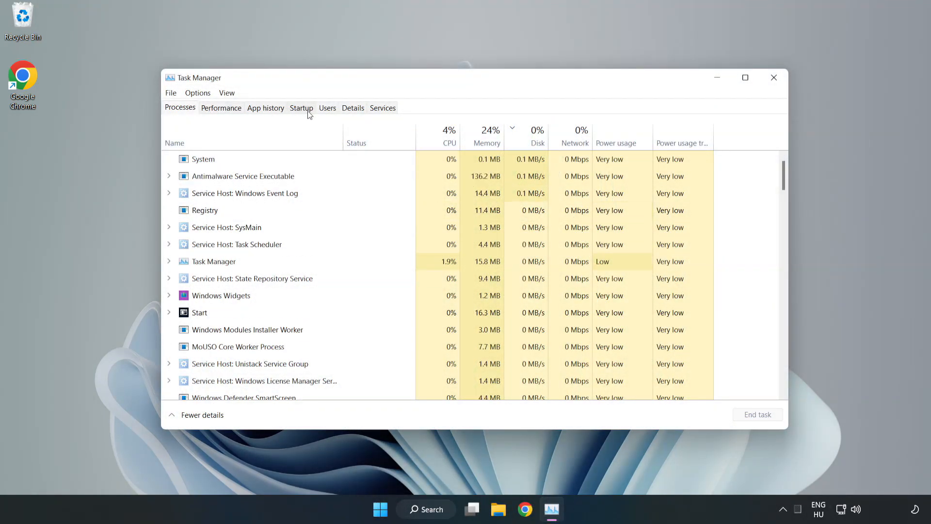
pyautogui.click(301, 107)
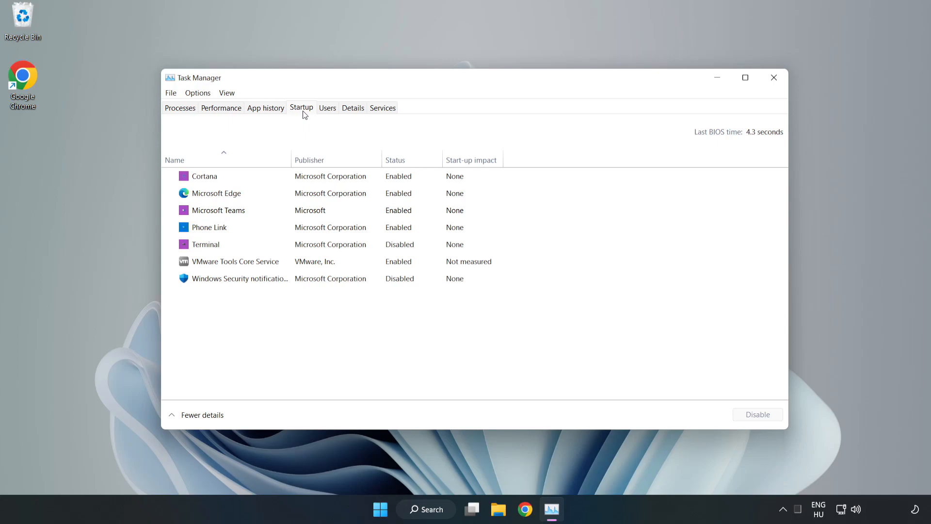
# - Disable Cortana, Microsoft Edge, Microsoft Teams and Phone Link at startup, then close Task Manager
pyautogui.click(204, 175)
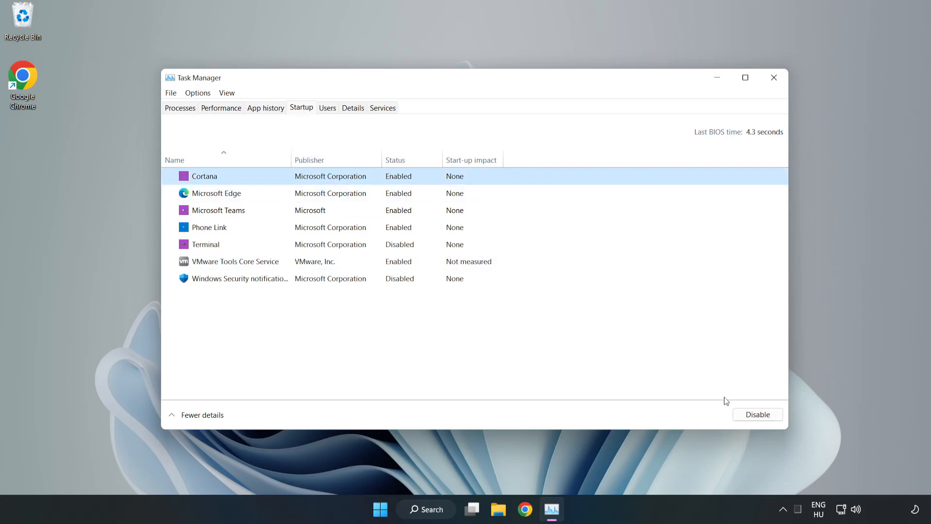
pyautogui.click(756, 414)
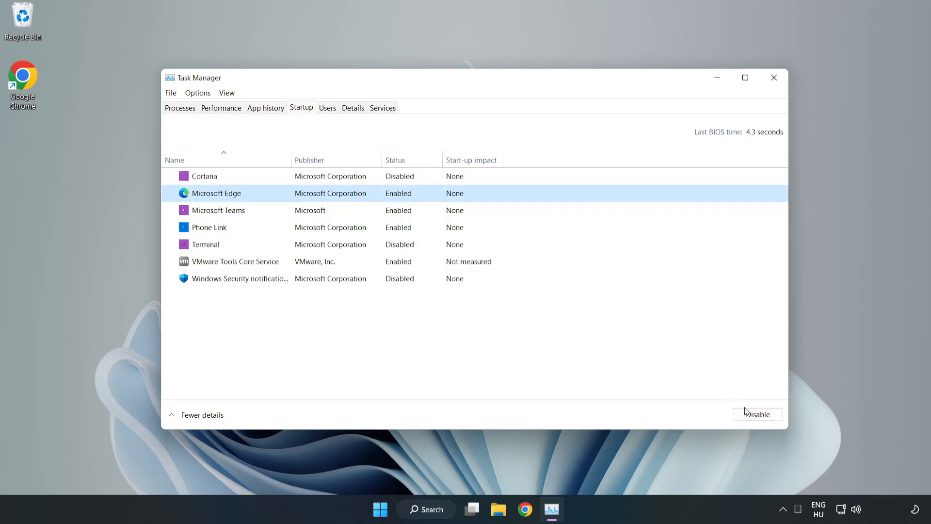
pyautogui.click(756, 413)
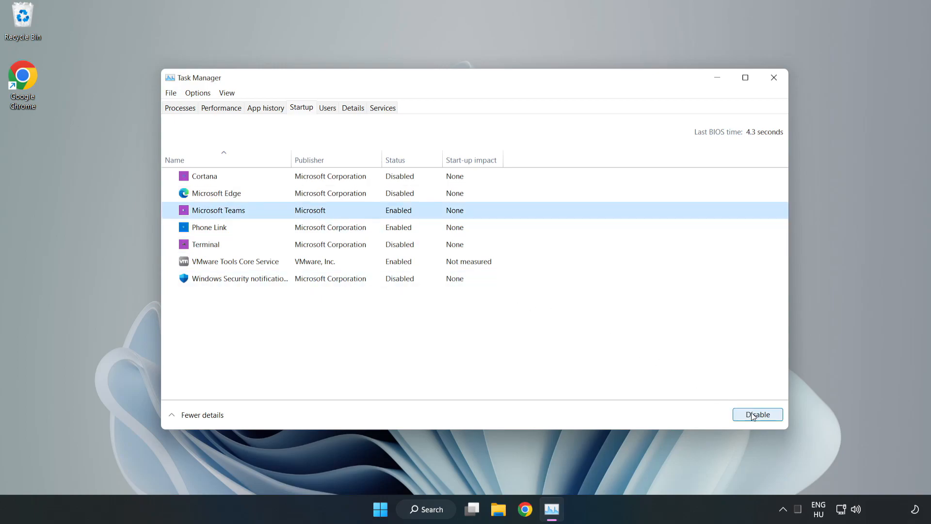
pyautogui.click(757, 414)
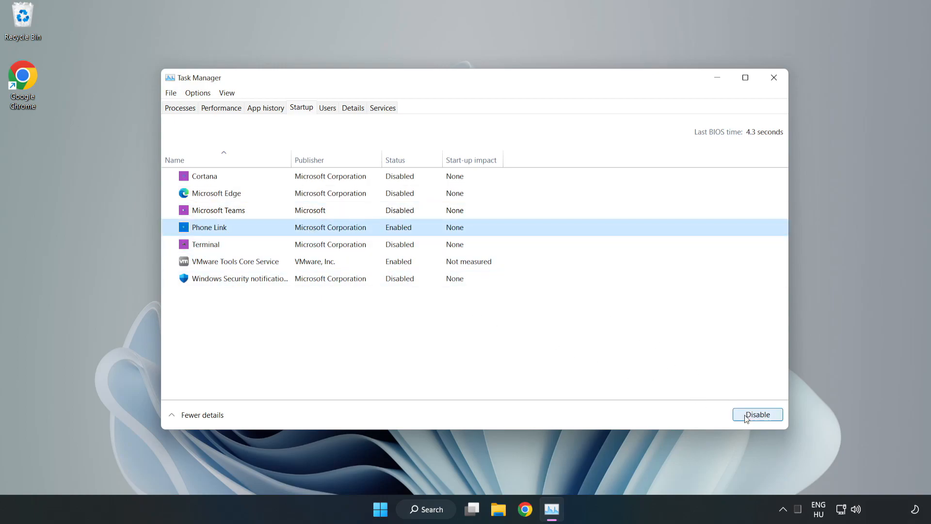
pyautogui.click(757, 415)
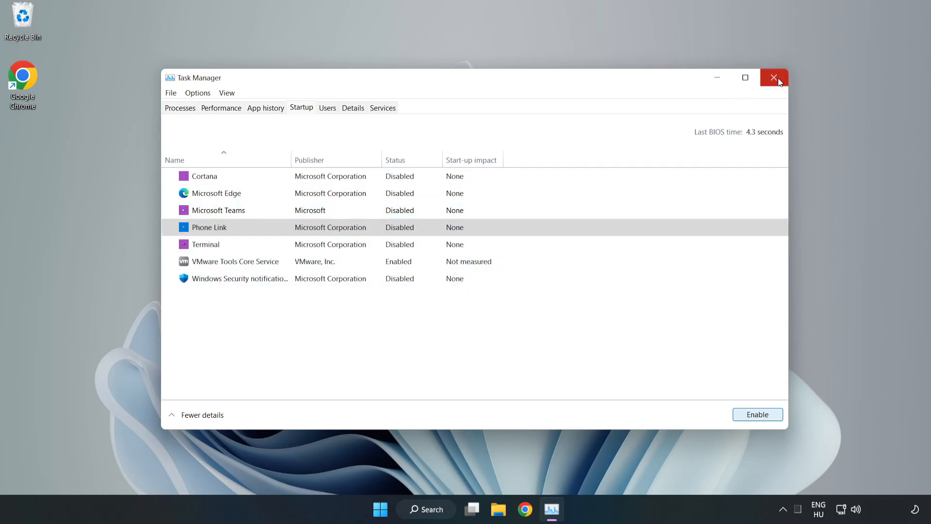
pyautogui.click(774, 78)
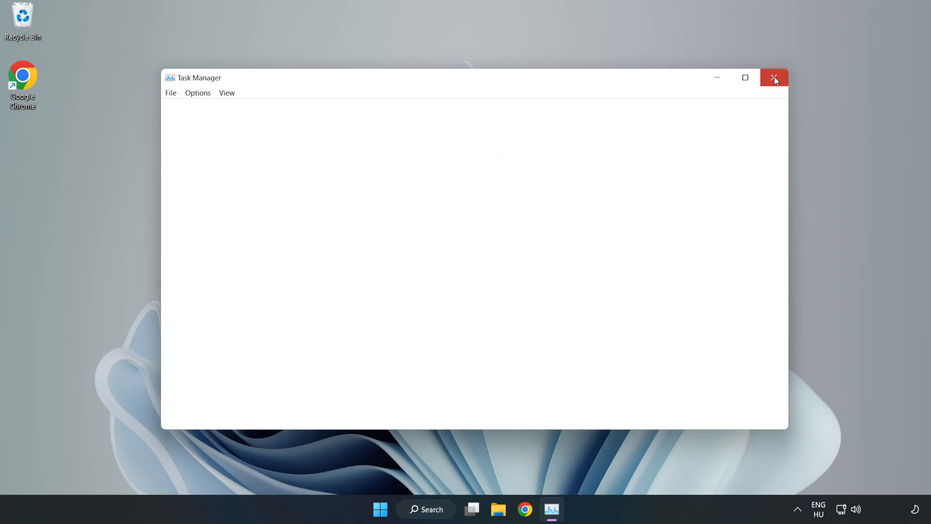
pyautogui.click(774, 77)
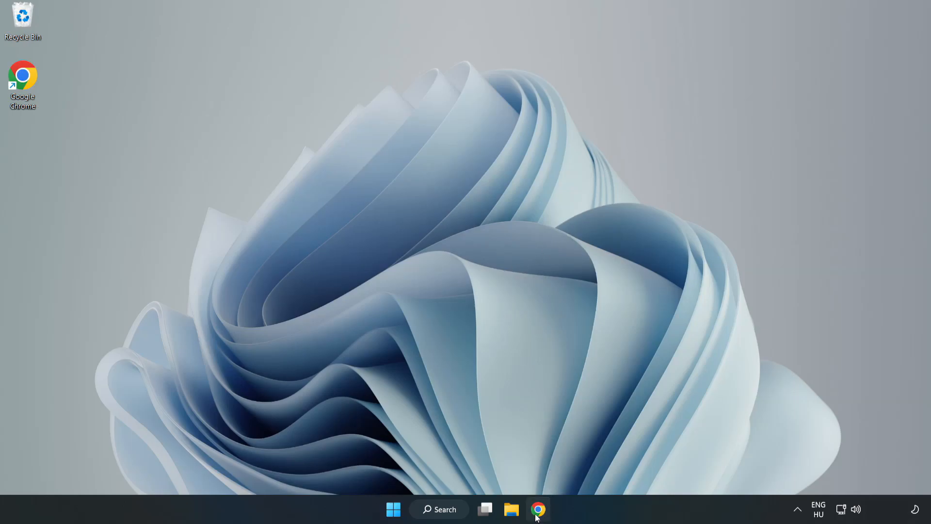
# - Download dxwebsetup.exe, the DirectX End-User Runtime Web Installer, in Chrome and run it
pyautogui.click(537, 508)
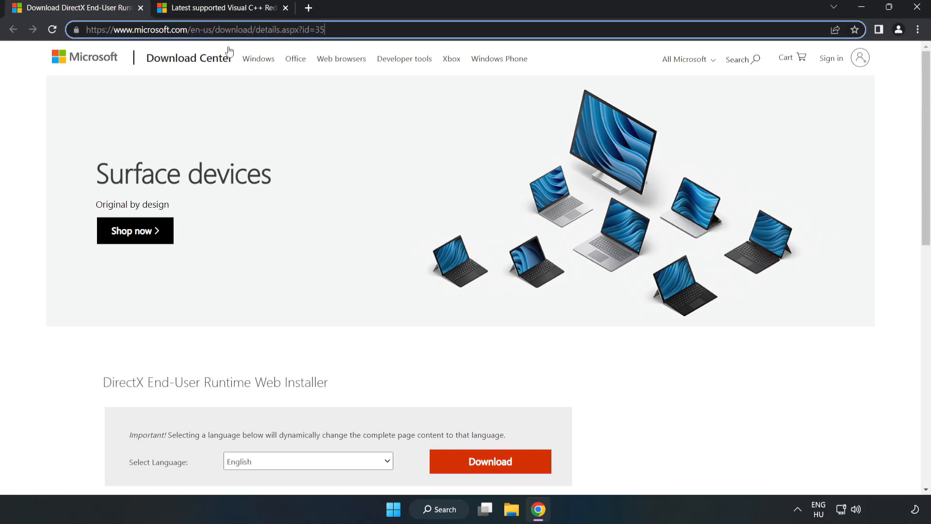
pyautogui.scroll(-3)
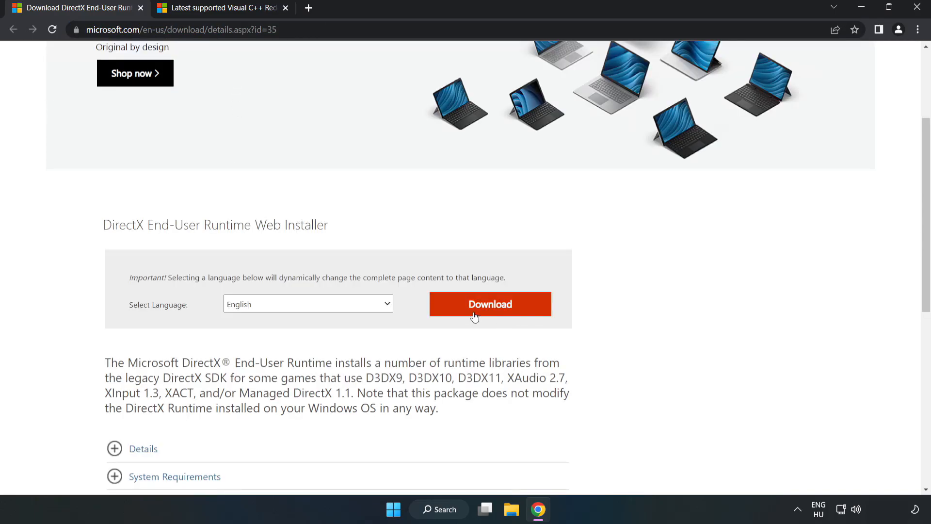
pyautogui.click(490, 304)
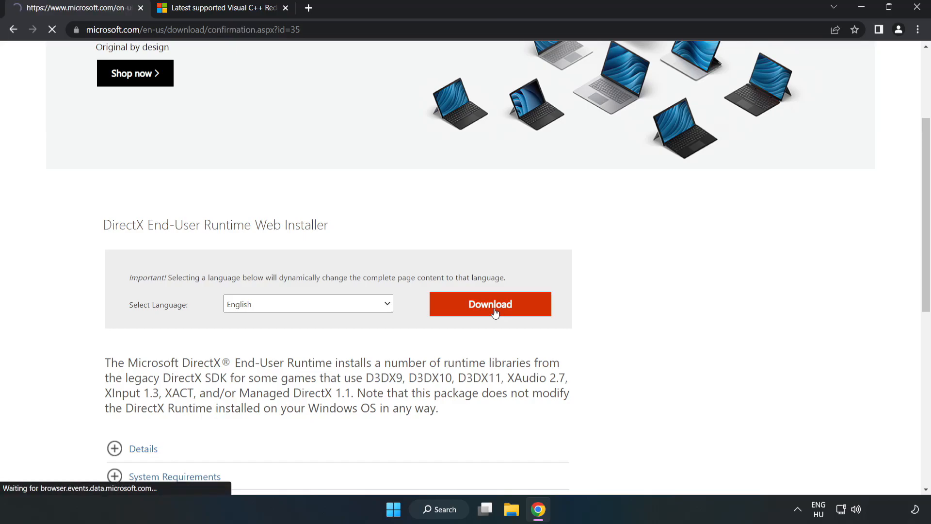
pyautogui.click(490, 304)
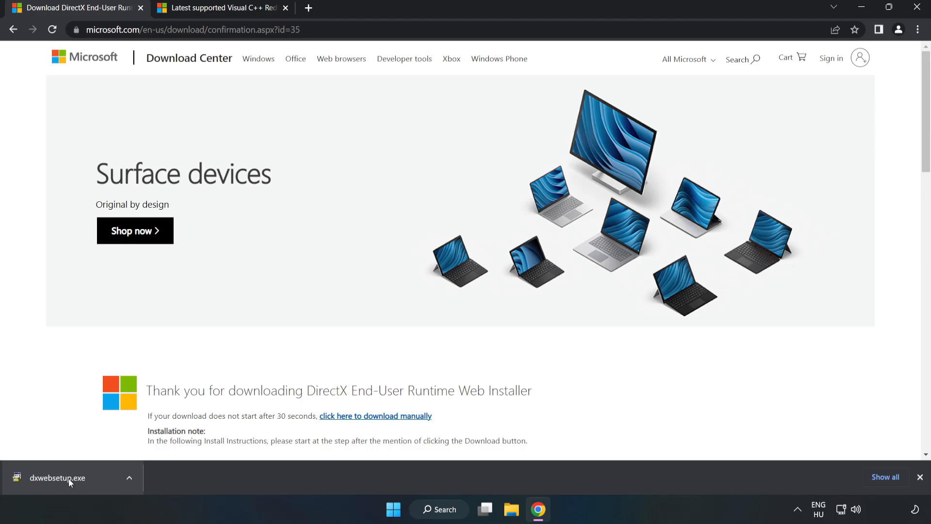
pyautogui.click(56, 477)
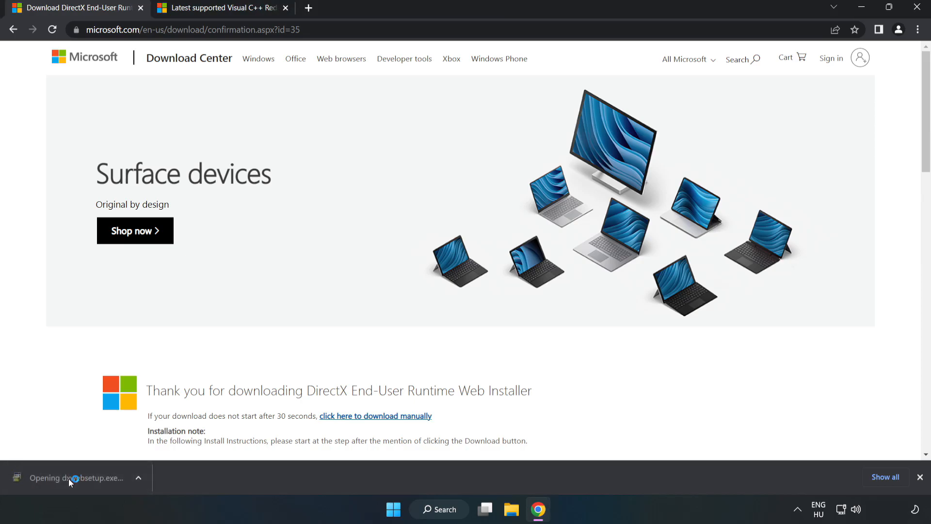
# - Accept the DirectX license agreement and untick 'Install the Bing Bar' before continuing setup
pyautogui.click(77, 477)
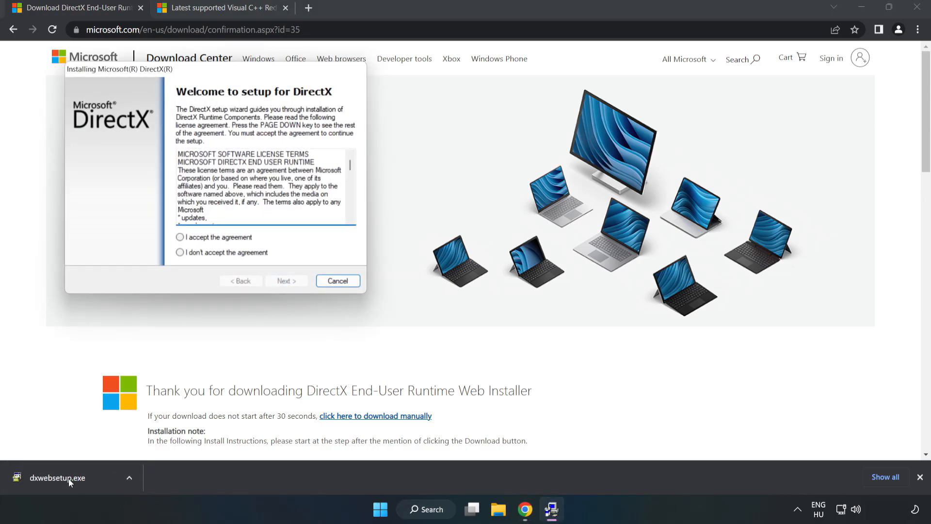
pyautogui.moveTo(119, 69); pyautogui.dragTo(434, 149)
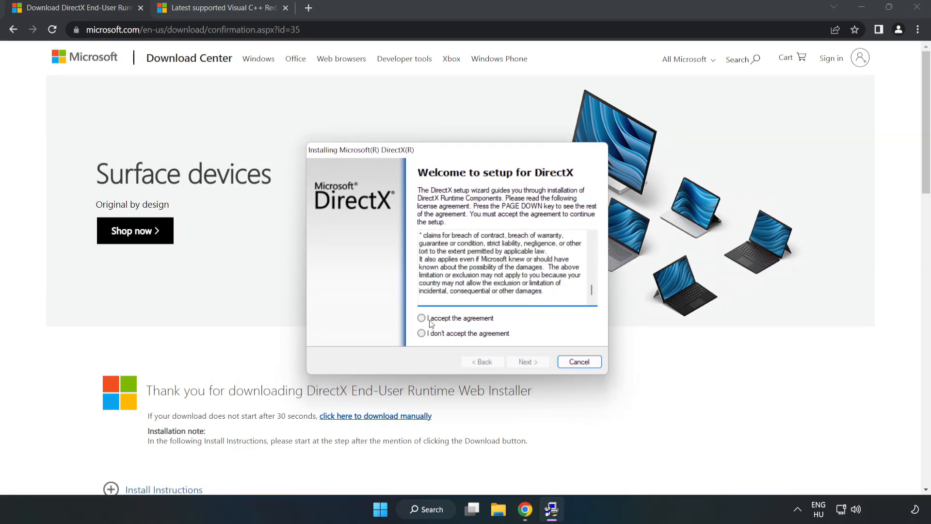
pyautogui.click(421, 318)
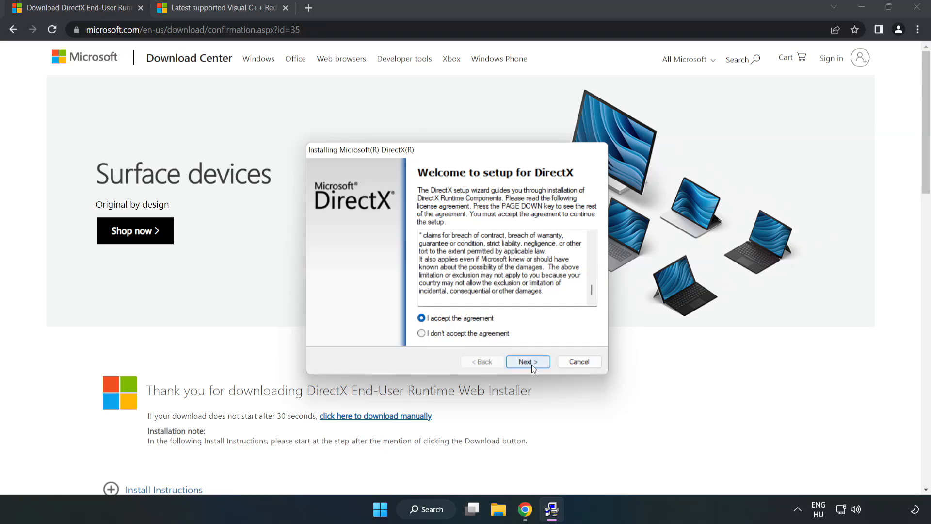
pyautogui.click(526, 362)
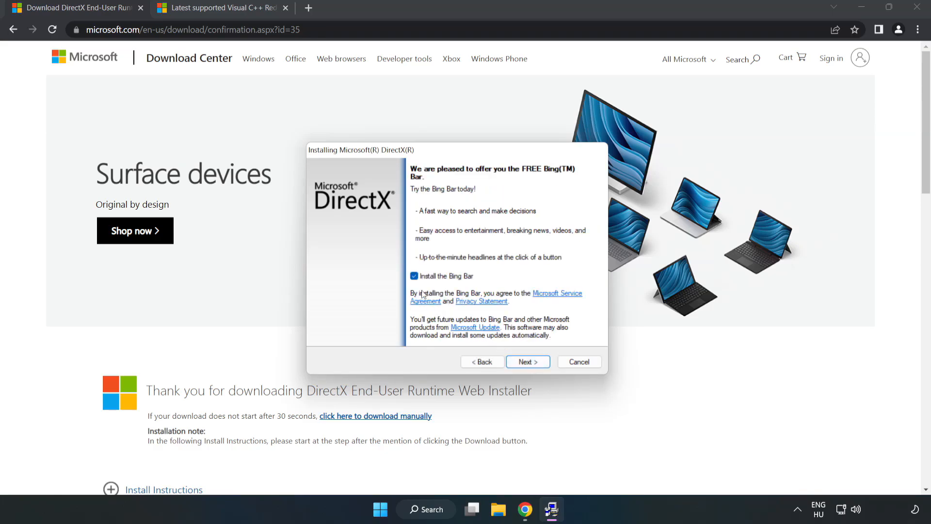
pyautogui.click(414, 276)
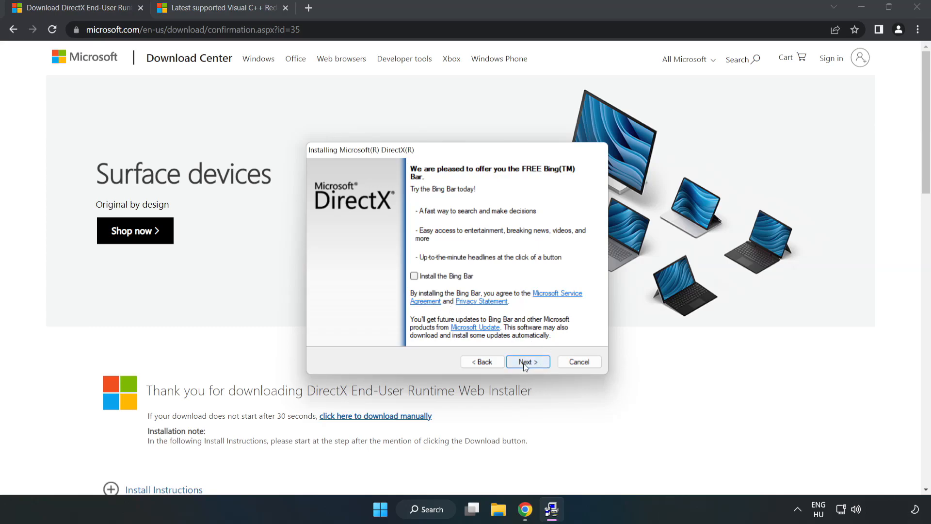
pyautogui.click(527, 362)
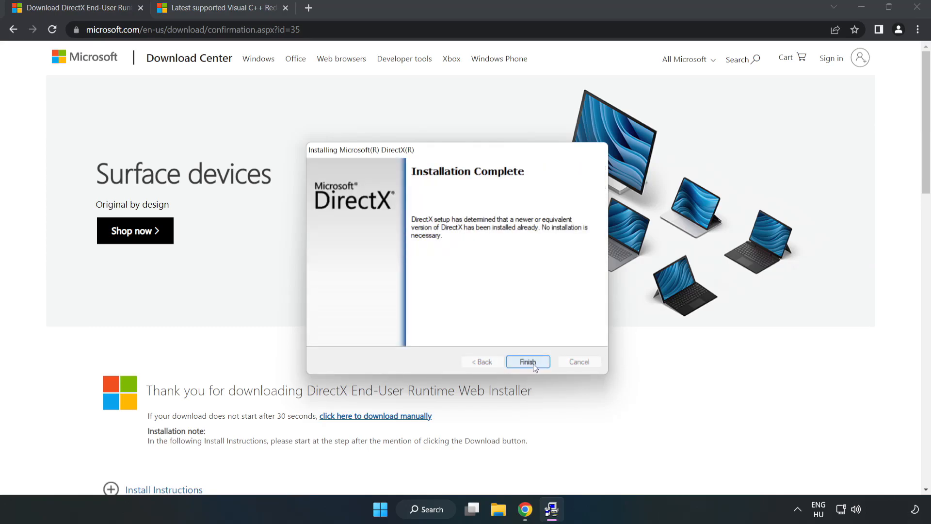
# - Finish the DirectX Setup wizard from its Installation Complete page
pyautogui.click(527, 361)
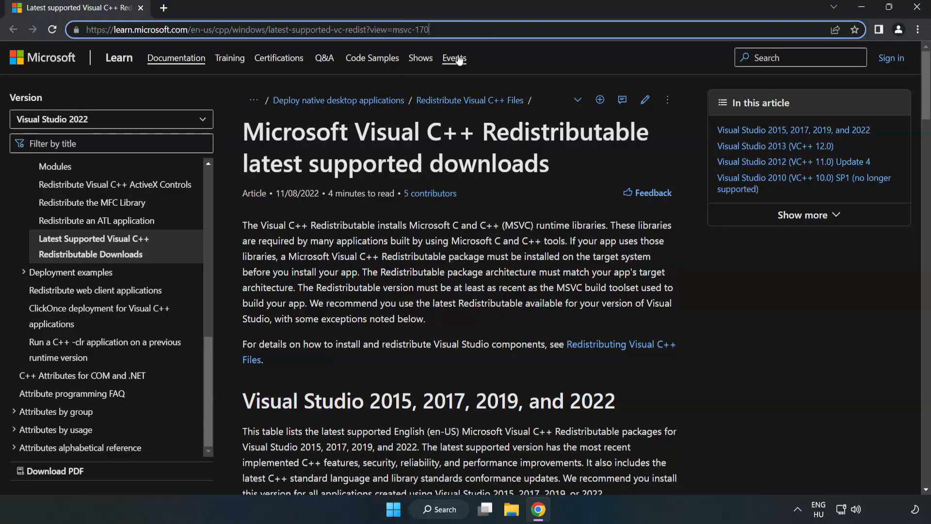
# - Download the ARM64, x86 and x64 vc_redist installers from the Visual Studio 2015–2022 table
pyautogui.scroll(-3)
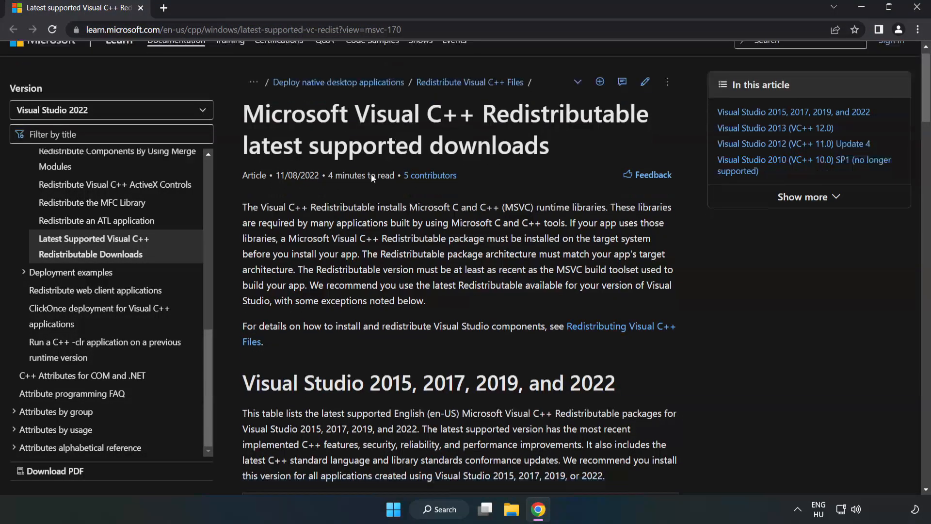
pyautogui.scroll(-3)
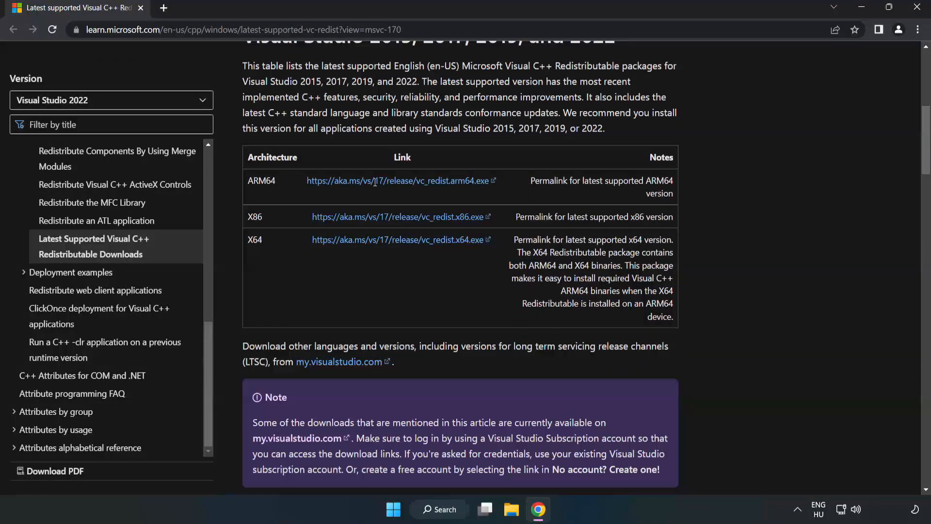
pyautogui.scroll(3)
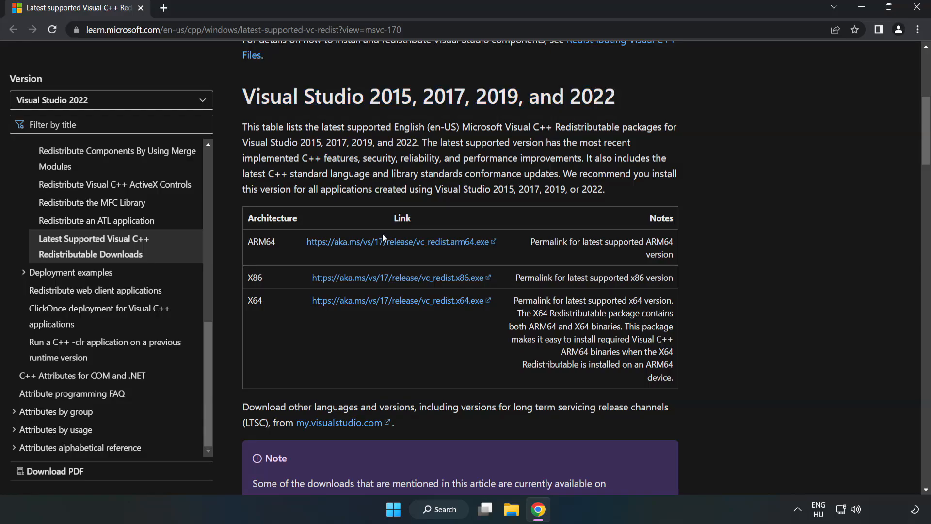
pyautogui.click(396, 241)
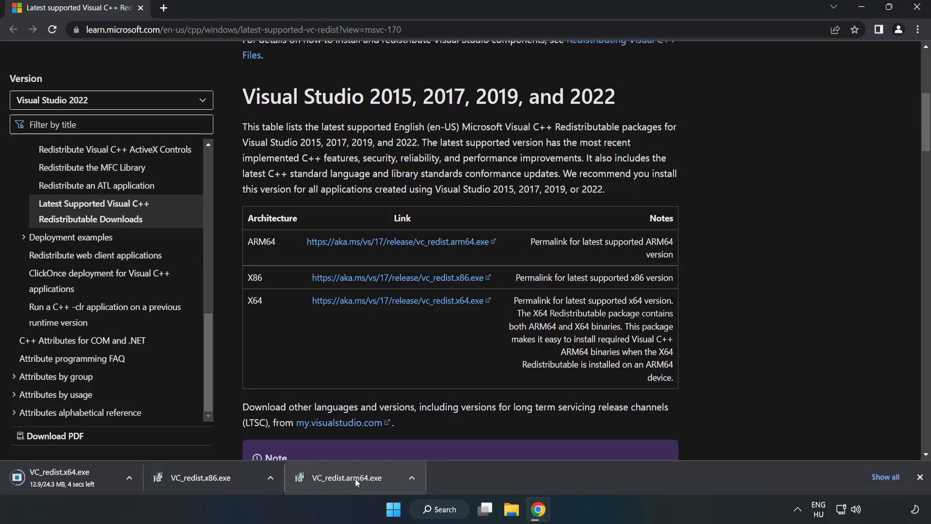
# - Run the ARM64 redistributable installer, agree and install, then dismiss its Setup Failed message
pyautogui.click(345, 477)
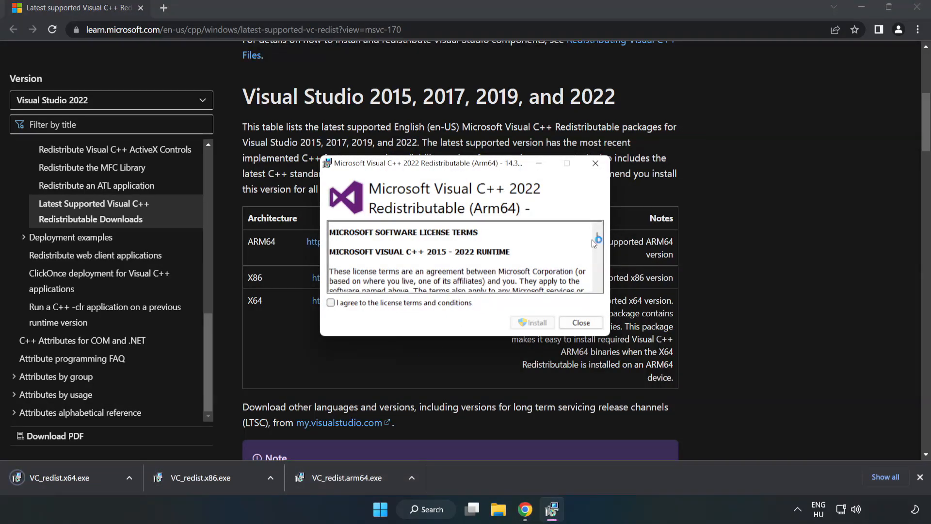
pyautogui.scroll(-3)
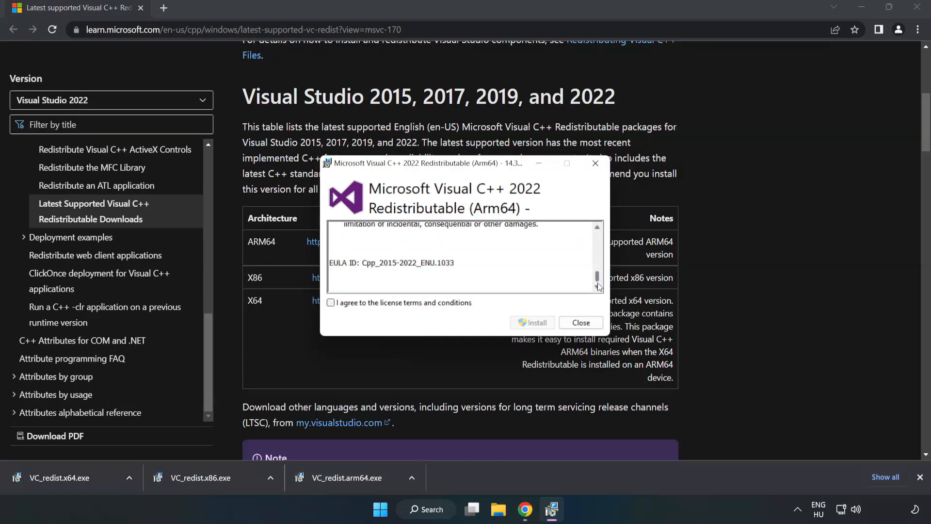
pyautogui.click(331, 302)
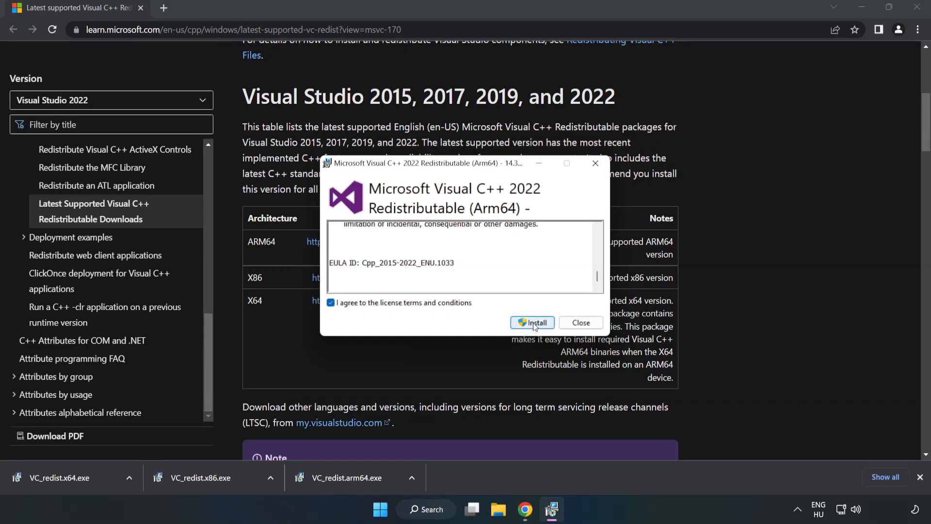
pyautogui.click(531, 322)
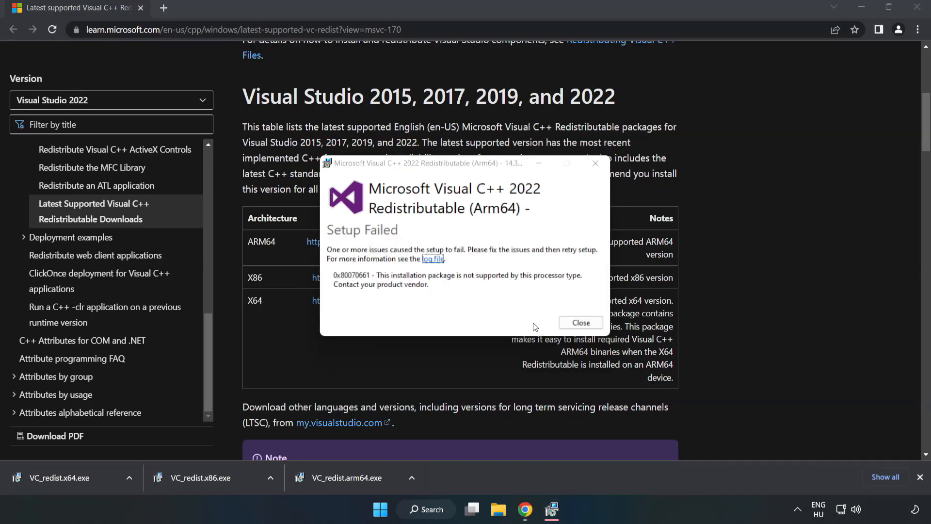
pyautogui.click(580, 323)
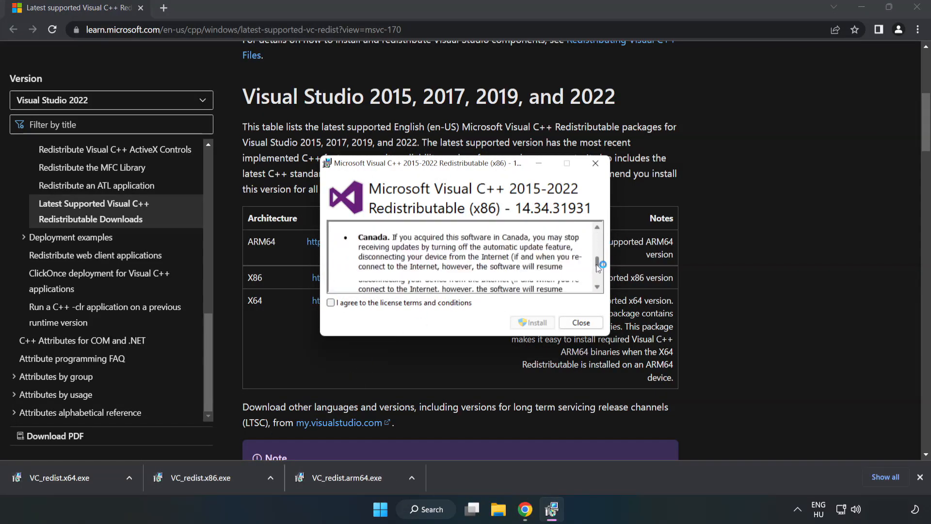
# - Accept the x86 redistributable license terms and start its installation
pyautogui.click(331, 302)
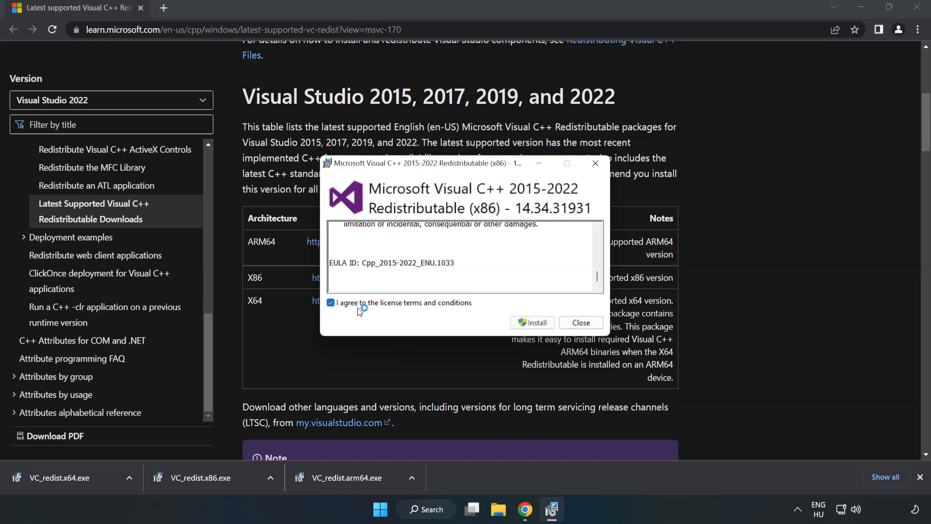
pyautogui.click(531, 322)
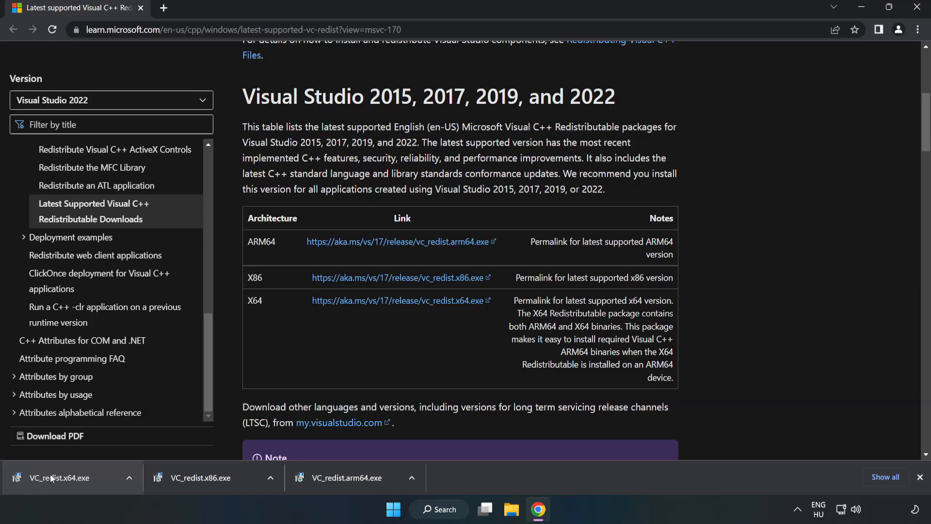
# - Install the x64 Visual C++ 2015-2022 redistributable and dismiss the Setup Successful dialog
pyautogui.click(56, 477)
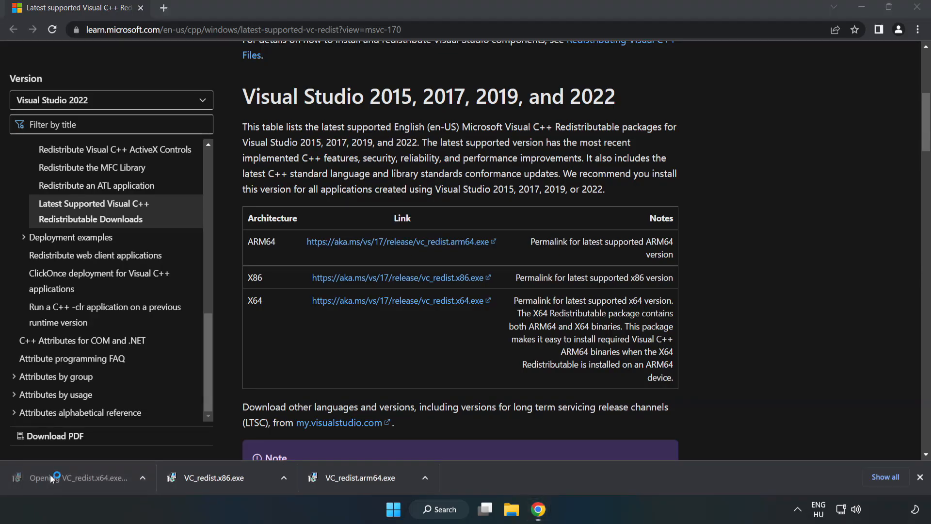
pyautogui.click(83, 477)
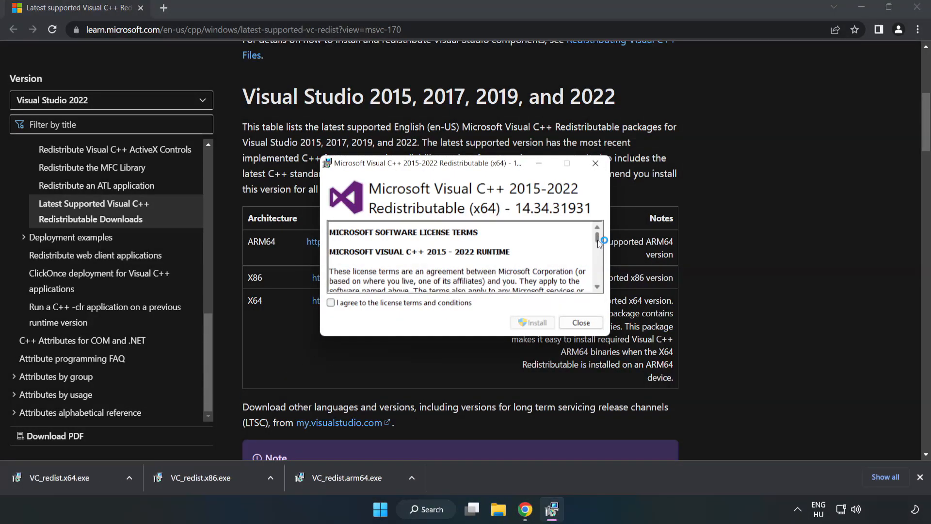
pyautogui.scroll(-3)
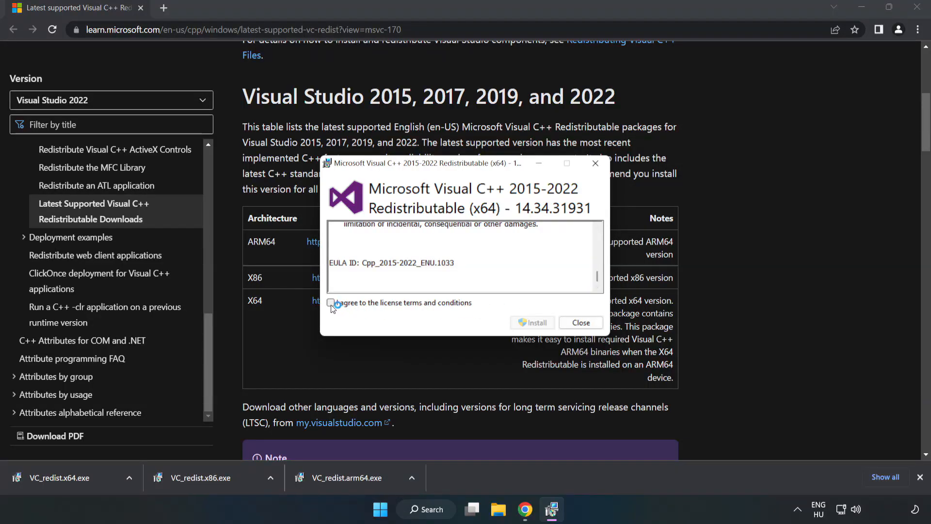
pyautogui.click(532, 323)
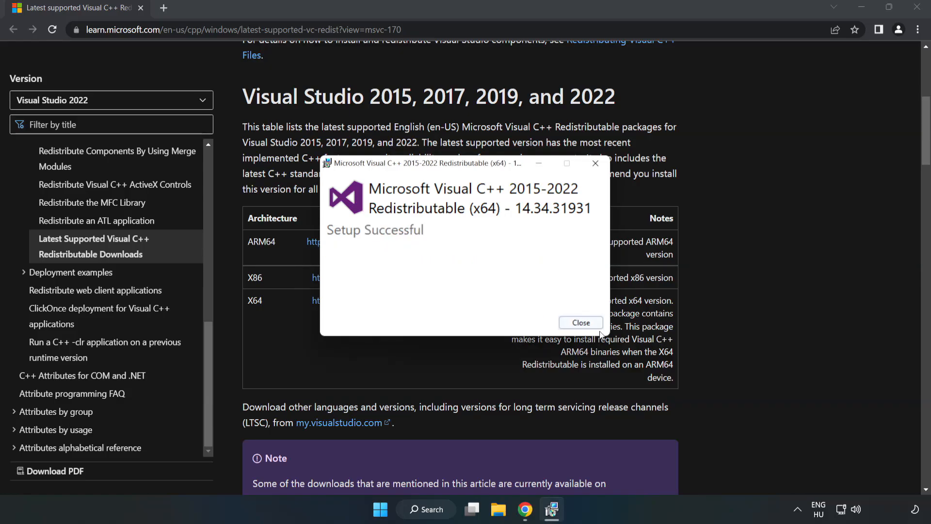
pyautogui.click(580, 323)
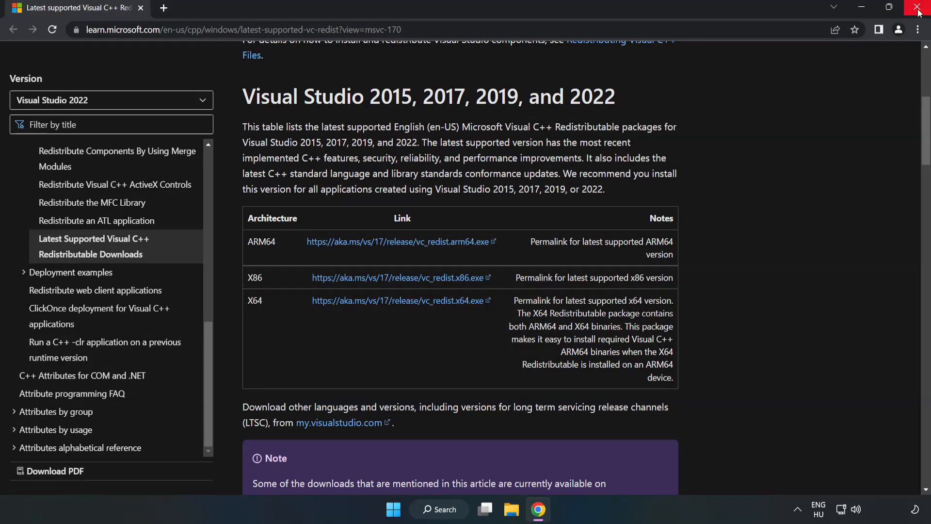
pyautogui.moveTo(918, 10)
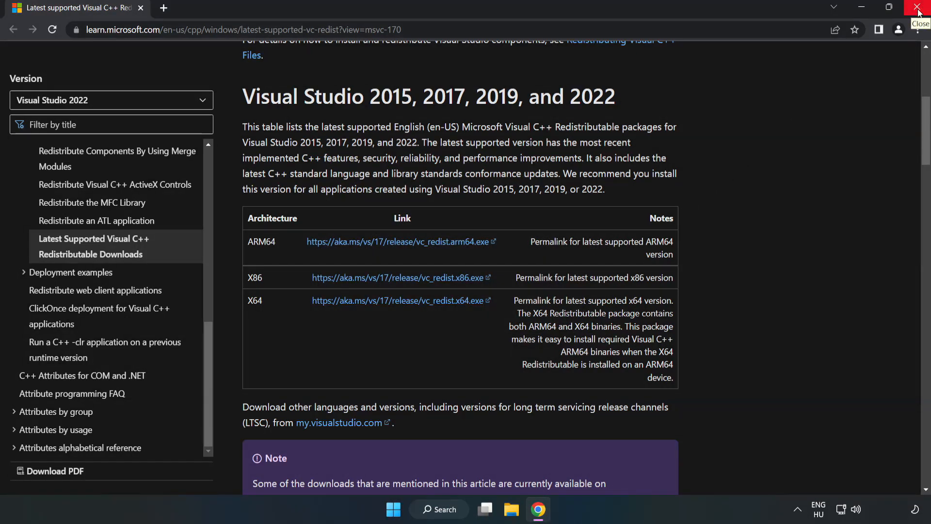
# - Close Chrome and run Command Prompt as administrator from a 'cmd' search
pyautogui.click(919, 10)
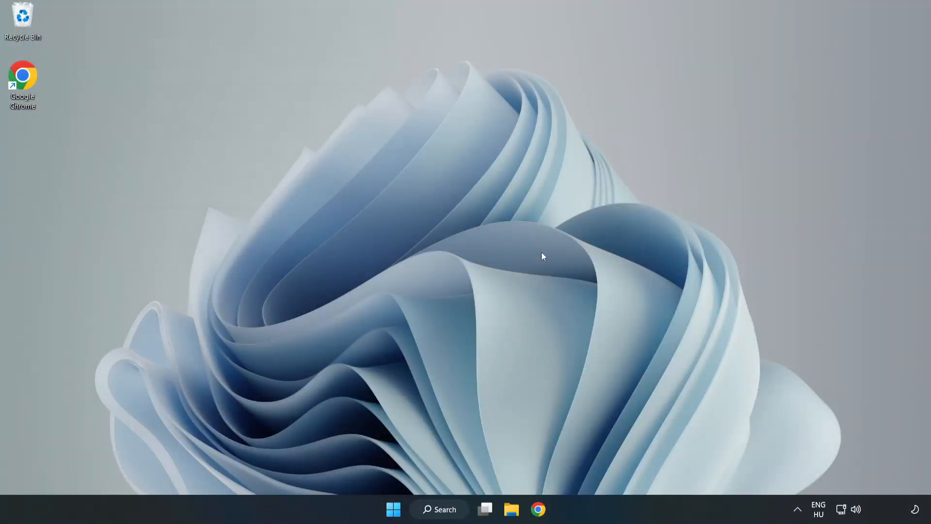
pyautogui.click(440, 509)
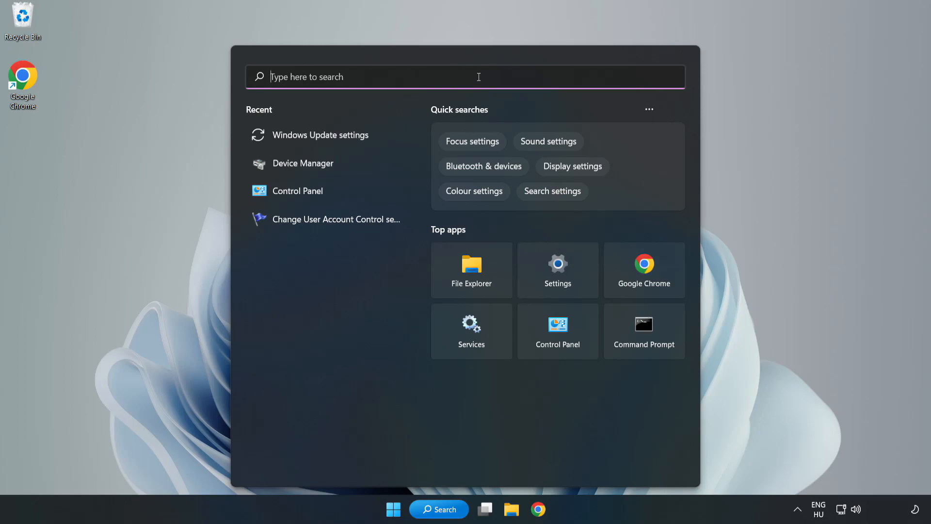
pyautogui.write('cmd')
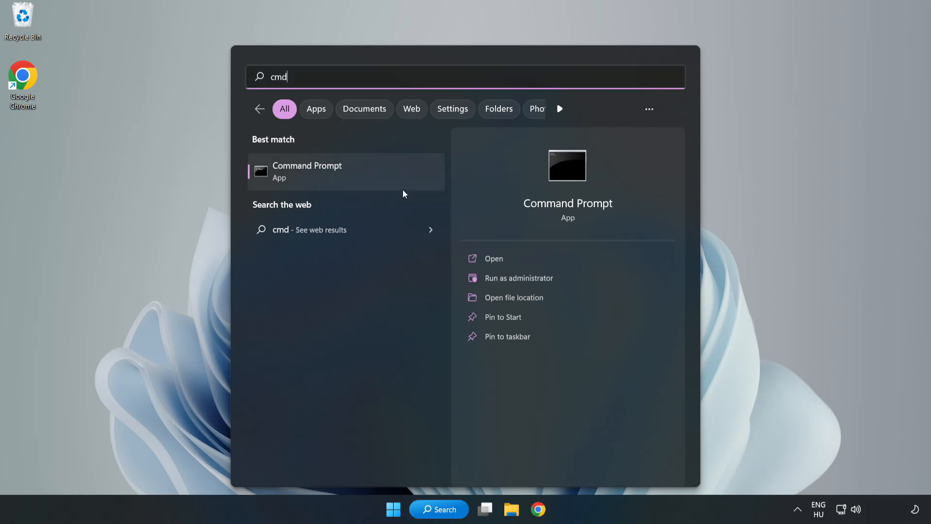
pyautogui.click(518, 278)
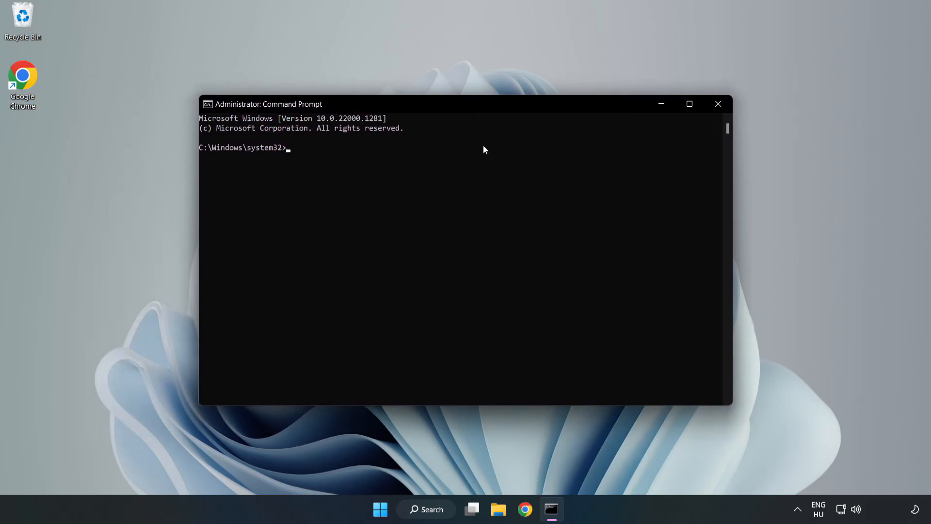
# - Run sfc /scannow in the Administrator Command Prompt
pyautogui.write('sfc')
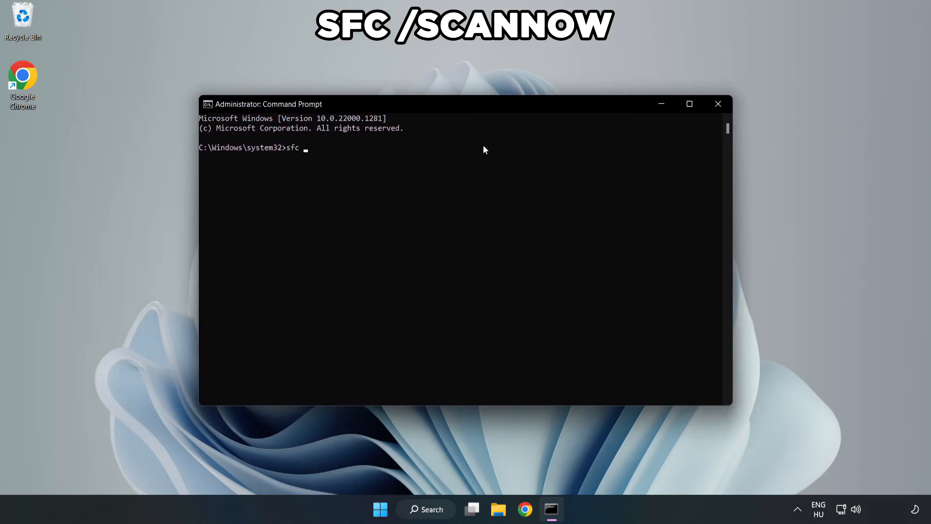
pyautogui.write('/scannow')
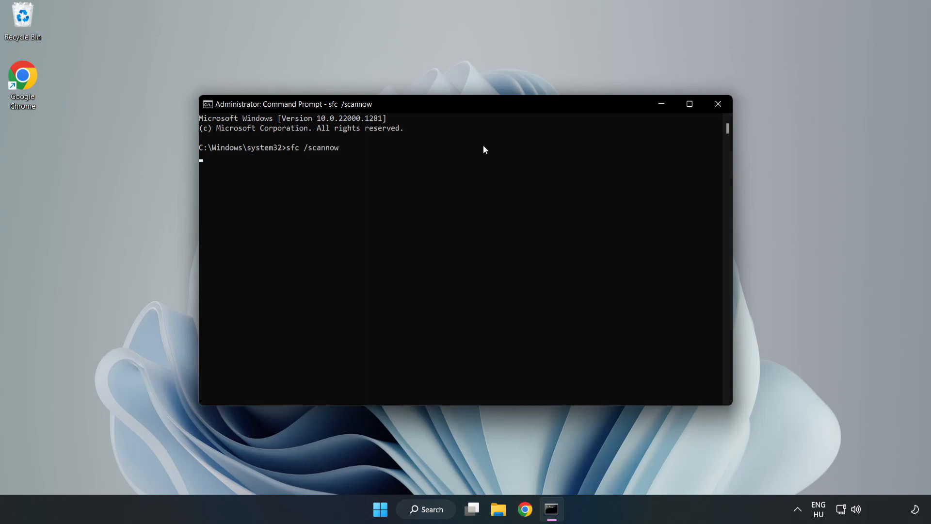
pyautogui.press('enter')
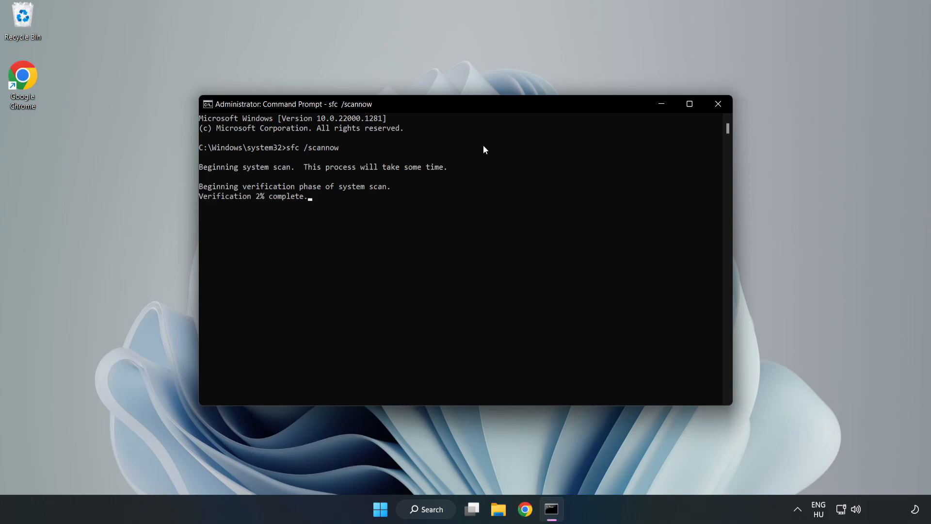
pyautogui.moveTo(462, 193)
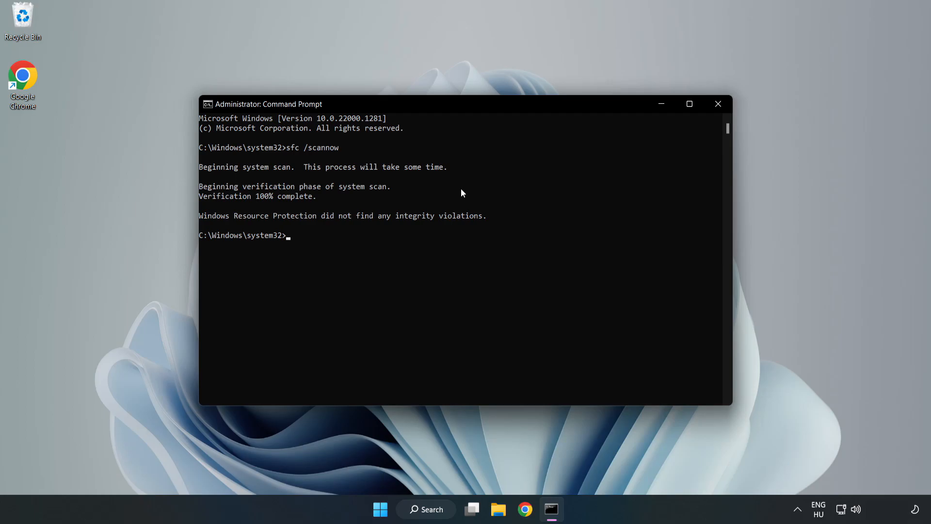
pyautogui.moveTo(758, 85)
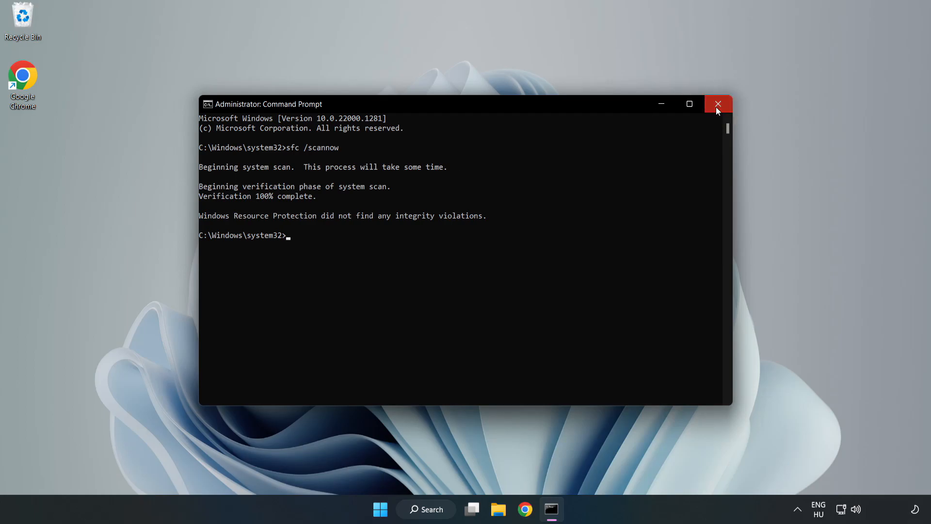
# - Close the finished Command Prompt scan and show the Start menu power options
pyautogui.click(718, 103)
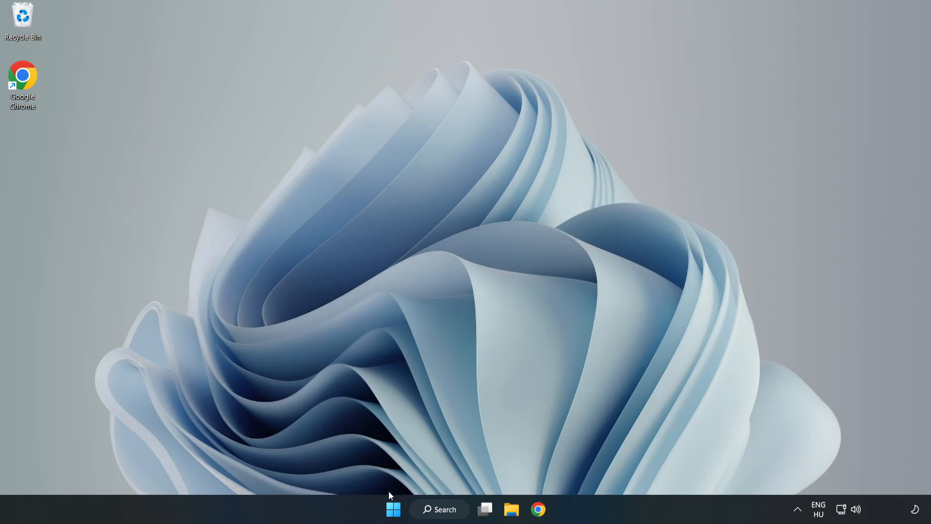
pyautogui.click(392, 508)
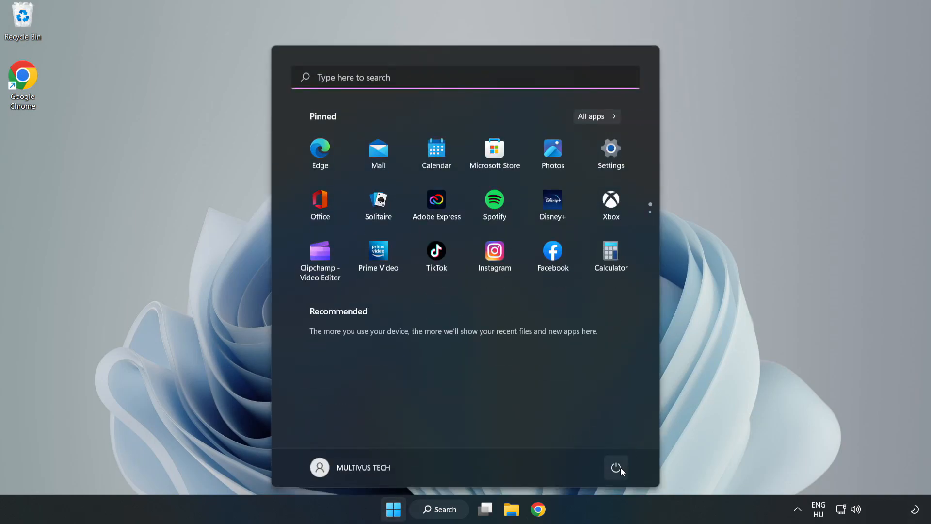
pyautogui.click(616, 467)
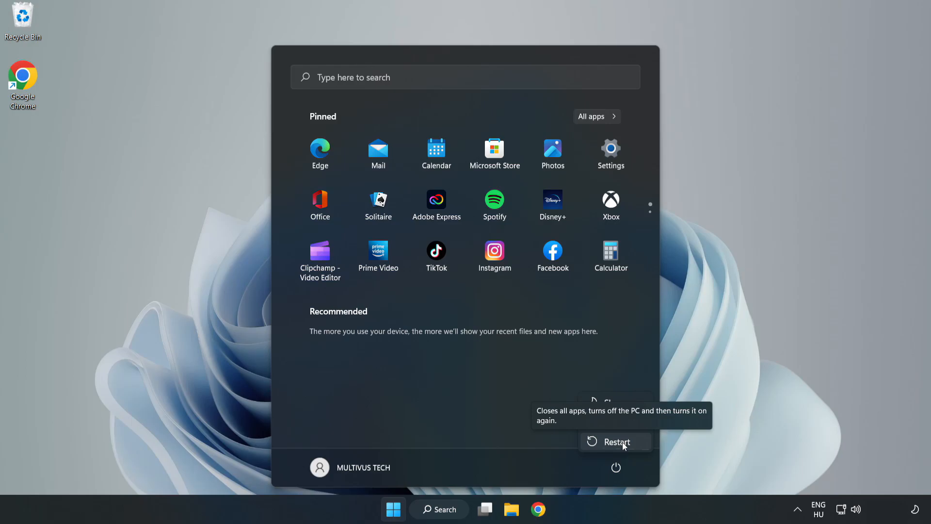